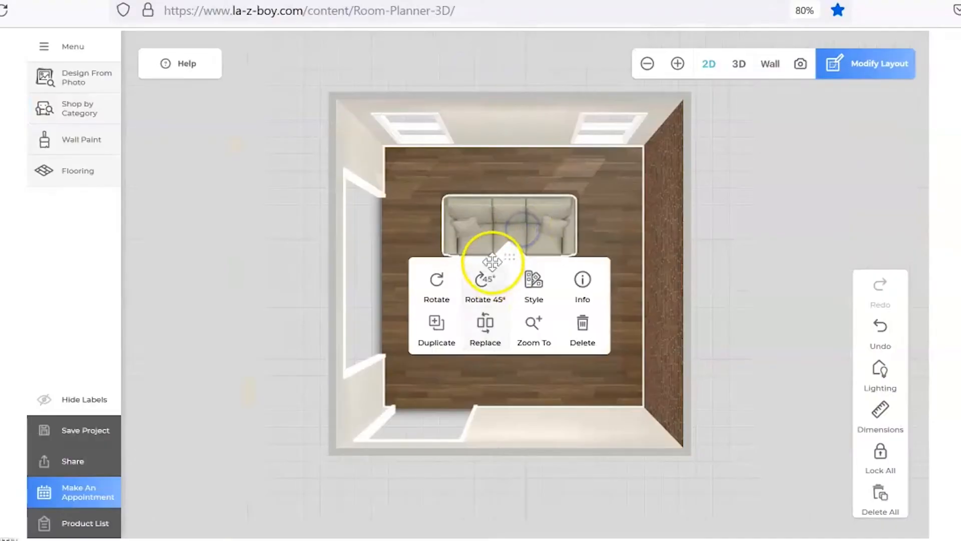
Step: Delete the extra white furniture piece, keeping the loveseat and sofa in an L
{"action": "left_click", "coordinate": [483, 283]}
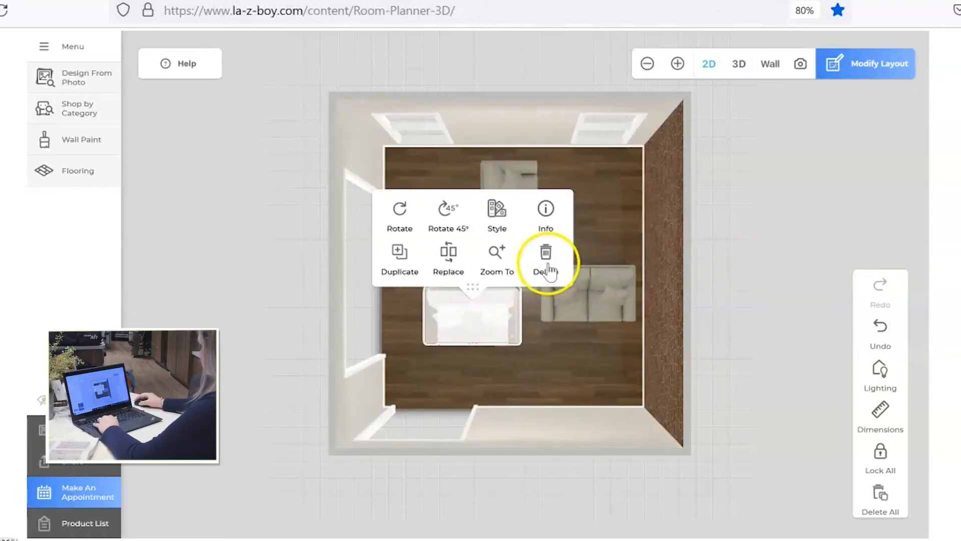
{"action": "left_click", "coordinate": [545, 257]}
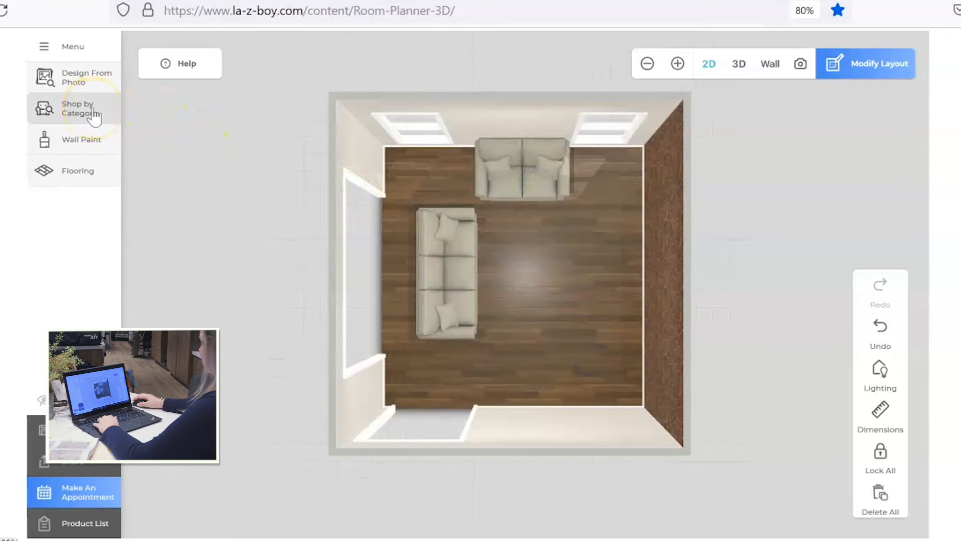
Step: Place the white shelved fireplace from Accessories > Fireplaces against the right wall
{"action": "left_click", "coordinate": [78, 108]}
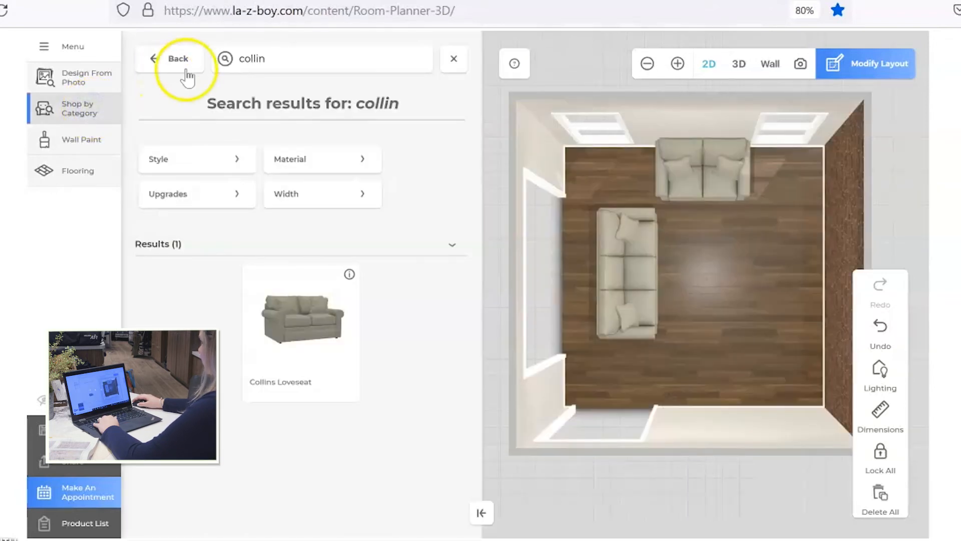
{"action": "left_click", "coordinate": [178, 58]}
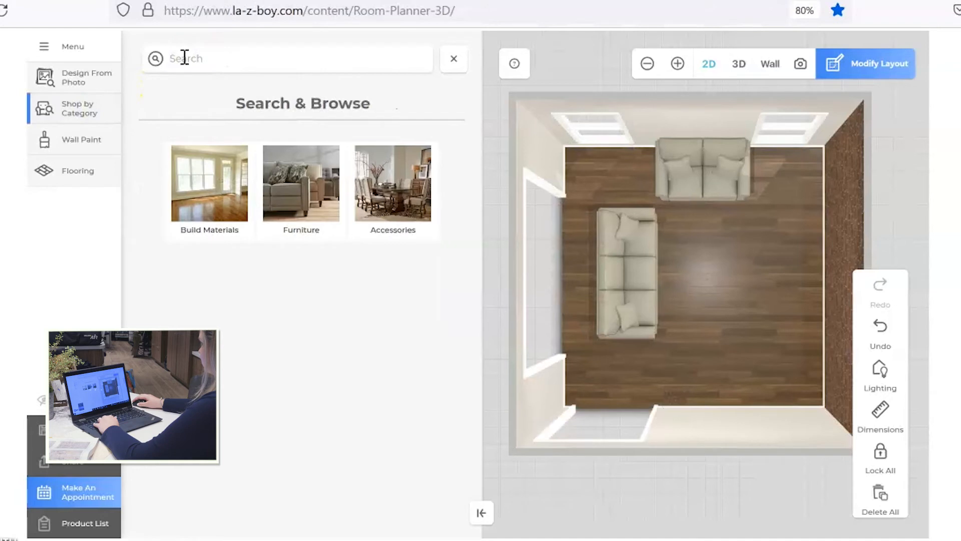
{"action": "left_click", "coordinate": [454, 58]}
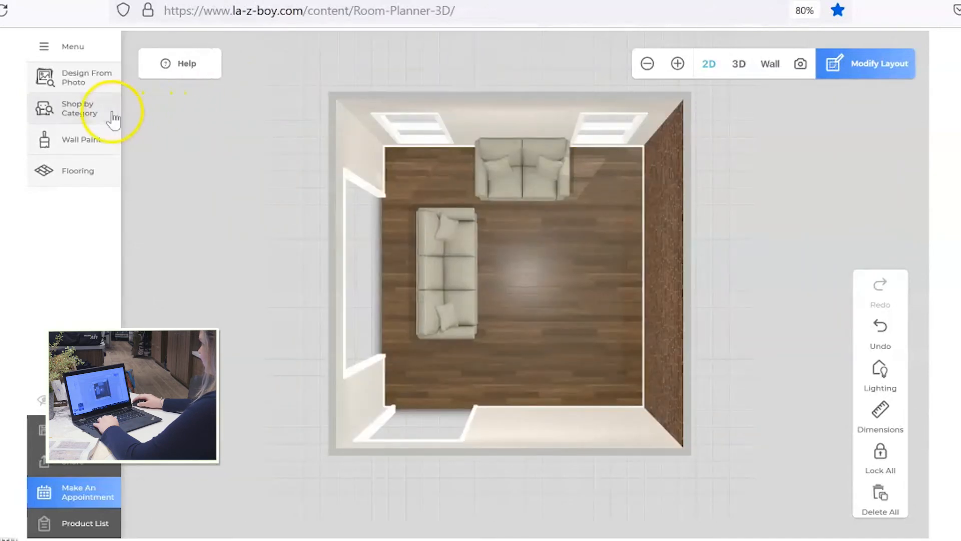
{"action": "left_click", "coordinate": [78, 108]}
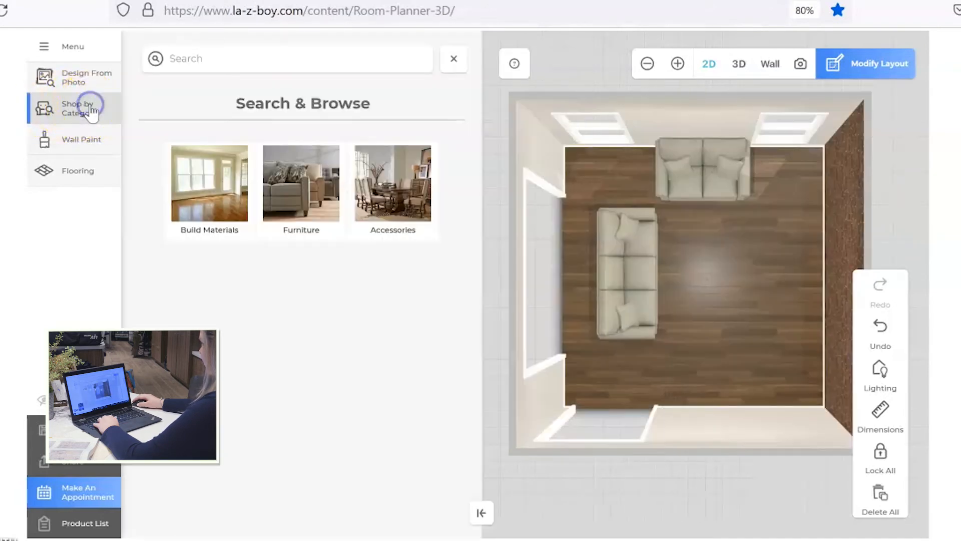
{"action": "left_click", "coordinate": [393, 185]}
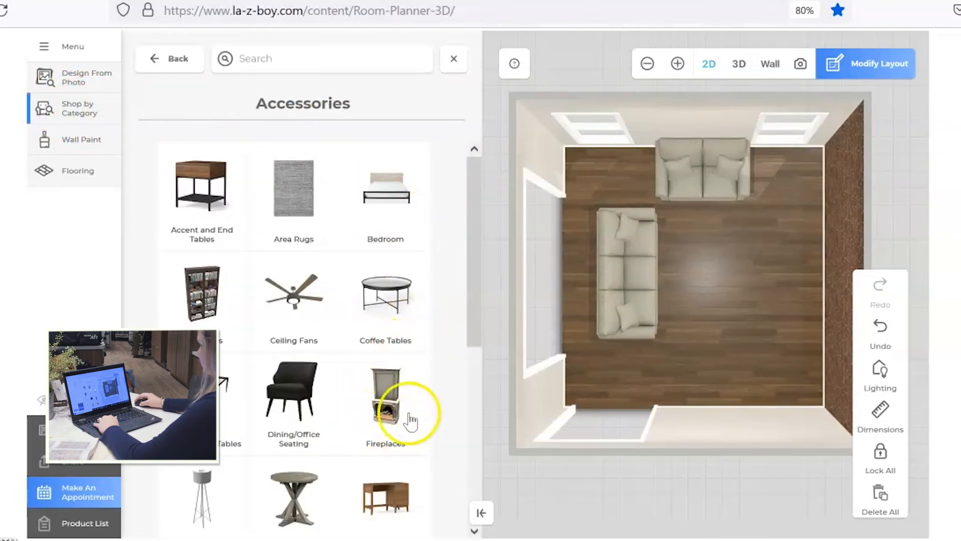
{"action": "left_click", "coordinate": [386, 405]}
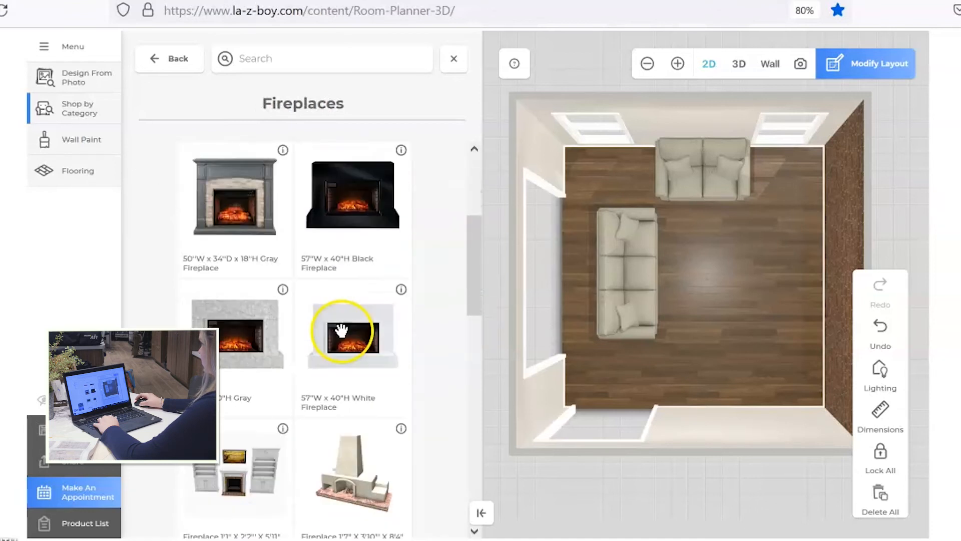
{"action": "scroll", "scroll_direction": "down", "scroll_amount": 3}
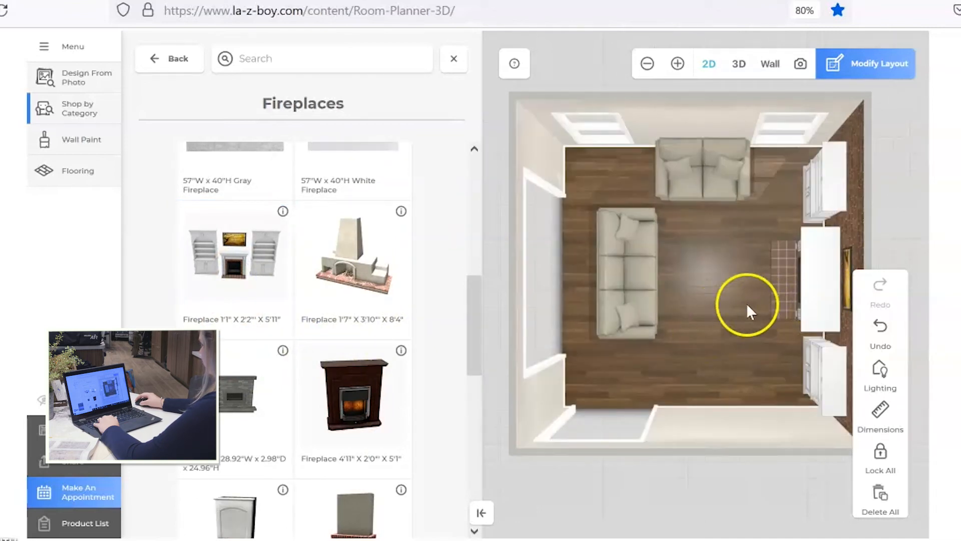
{"action": "left_click", "coordinate": [150, 58]}
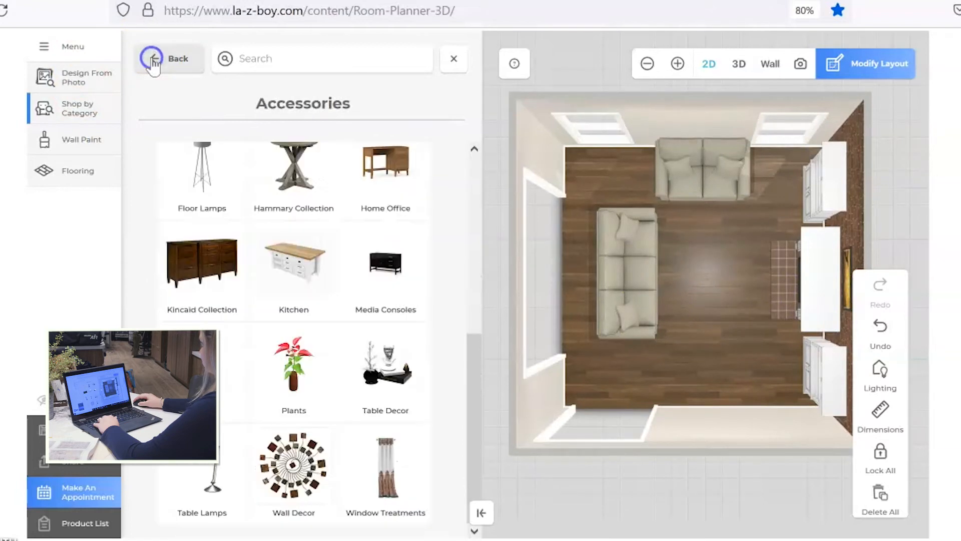
{"action": "left_click", "coordinate": [177, 58]}
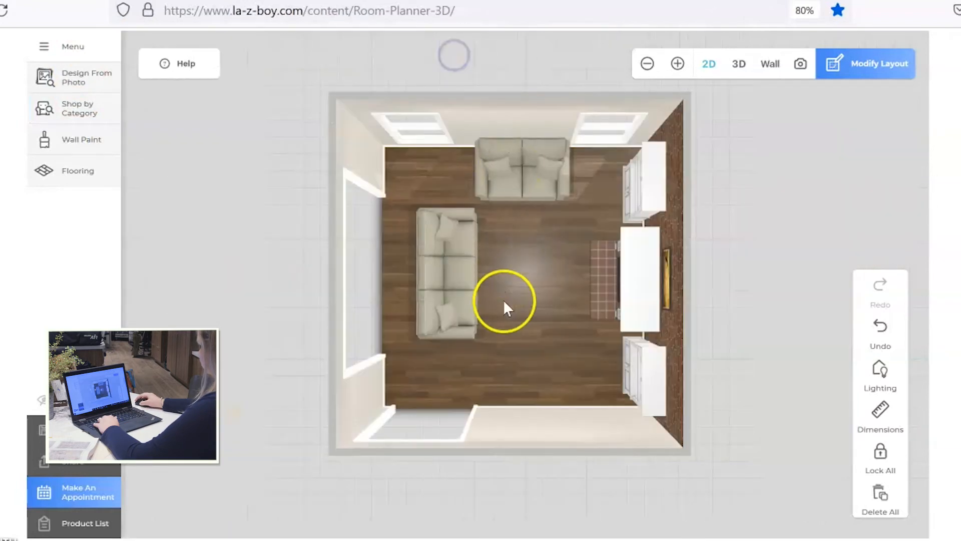
Step: Cover the Collins sofa in Merit Sable fabric, then bring up the loveseat's cover details
{"action": "left_click", "coordinate": [503, 306]}
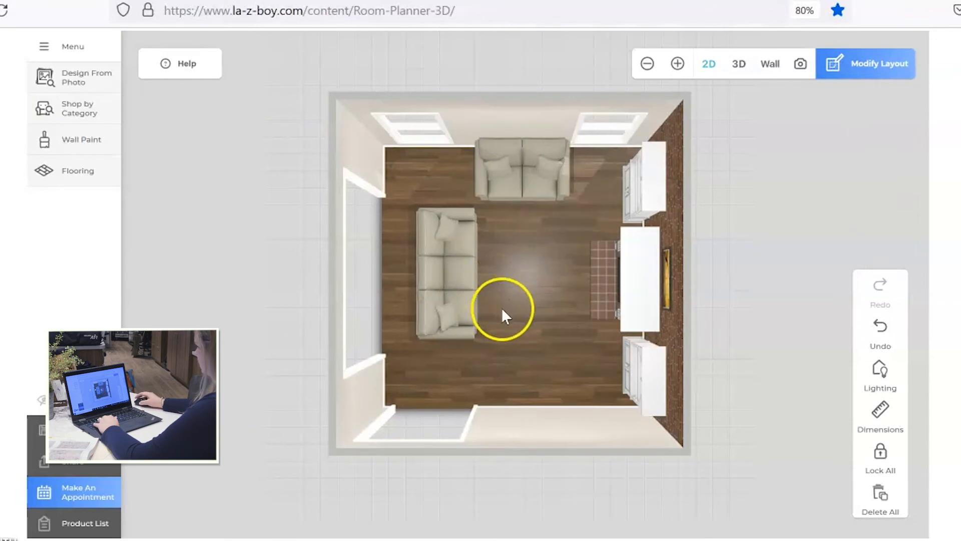
{"action": "left_click", "coordinate": [447, 282]}
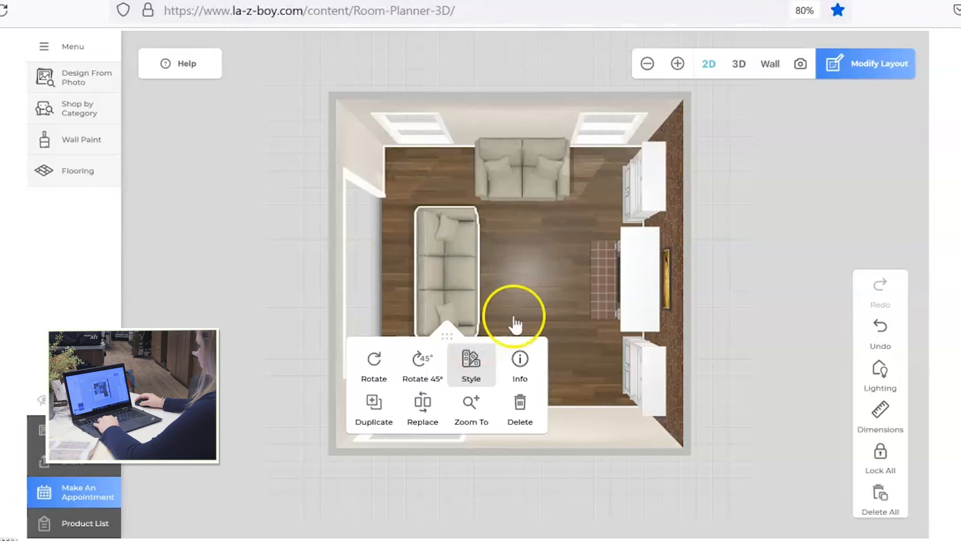
{"action": "left_click", "coordinate": [471, 362]}
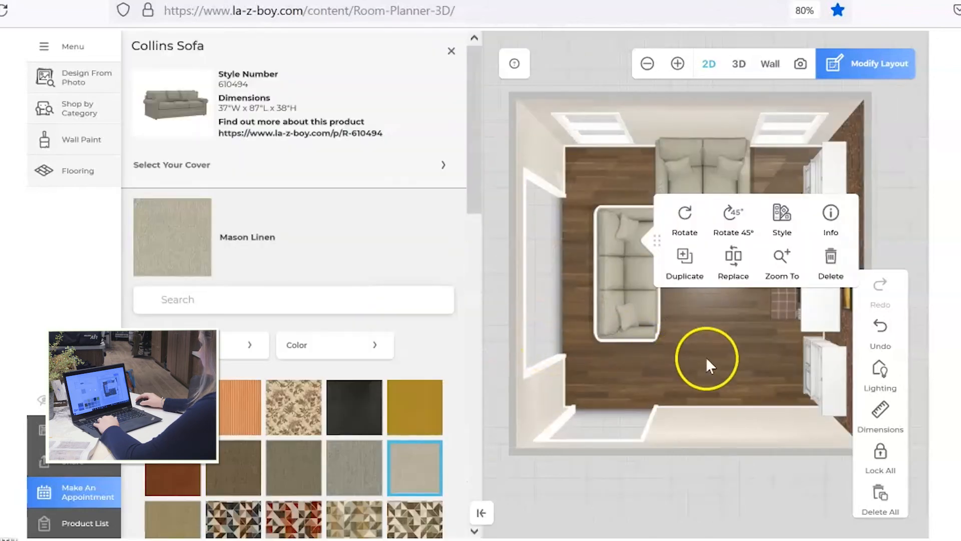
{"action": "mouse_move", "coordinate": [668, 378]}
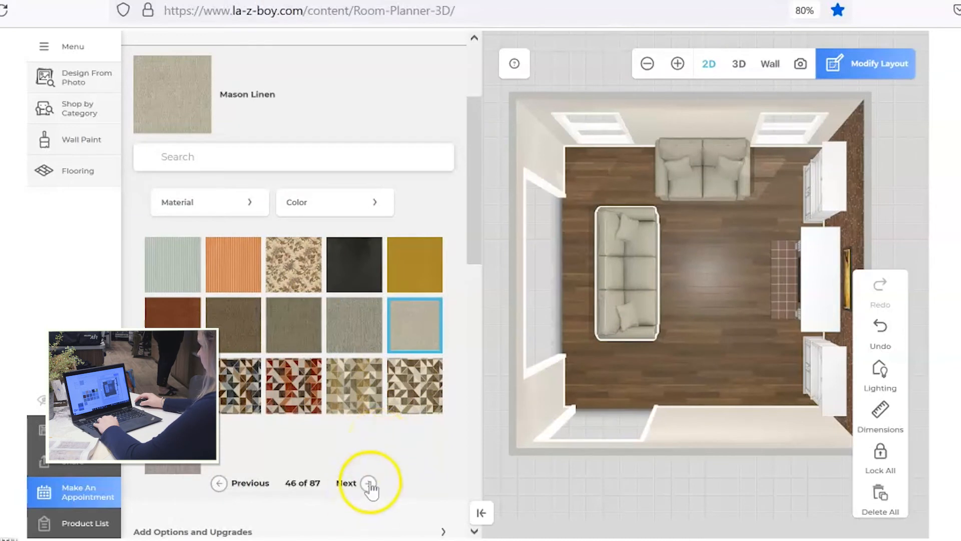
{"action": "left_click", "coordinate": [366, 483]}
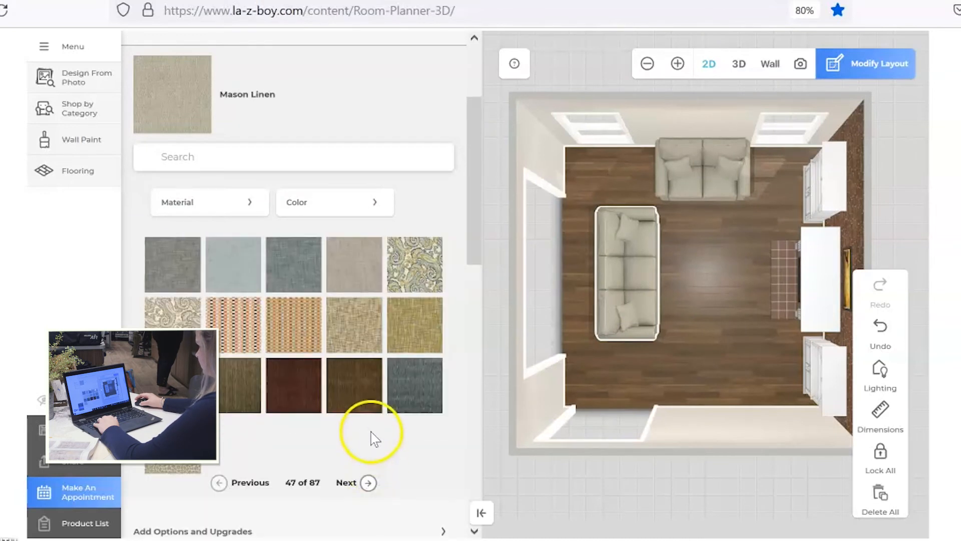
{"action": "left_click", "coordinate": [365, 482]}
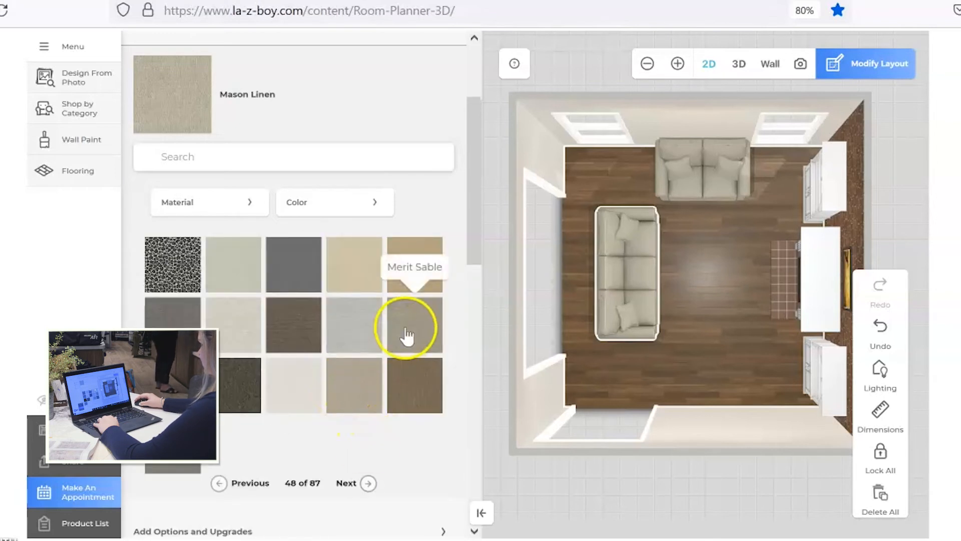
{"action": "left_click", "coordinate": [415, 325]}
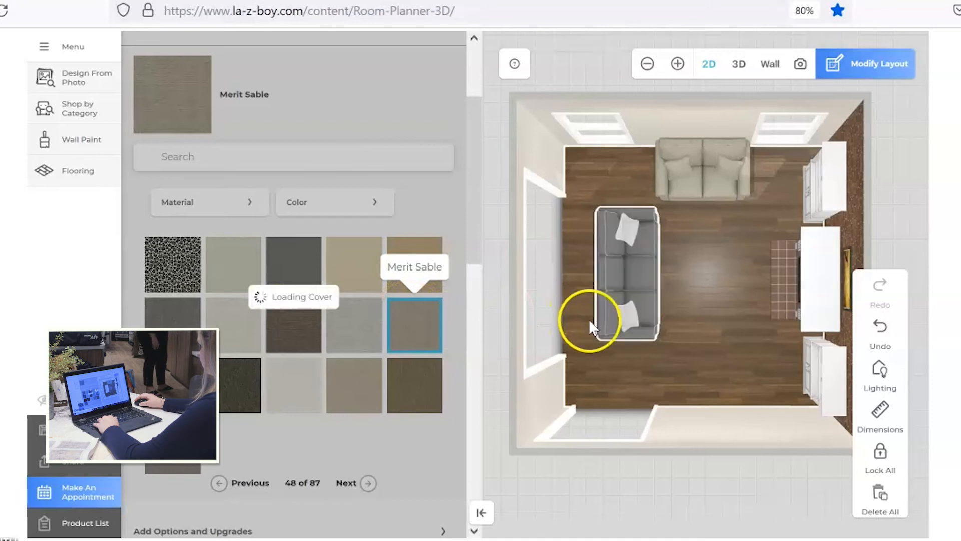
{"action": "left_click", "coordinate": [414, 325]}
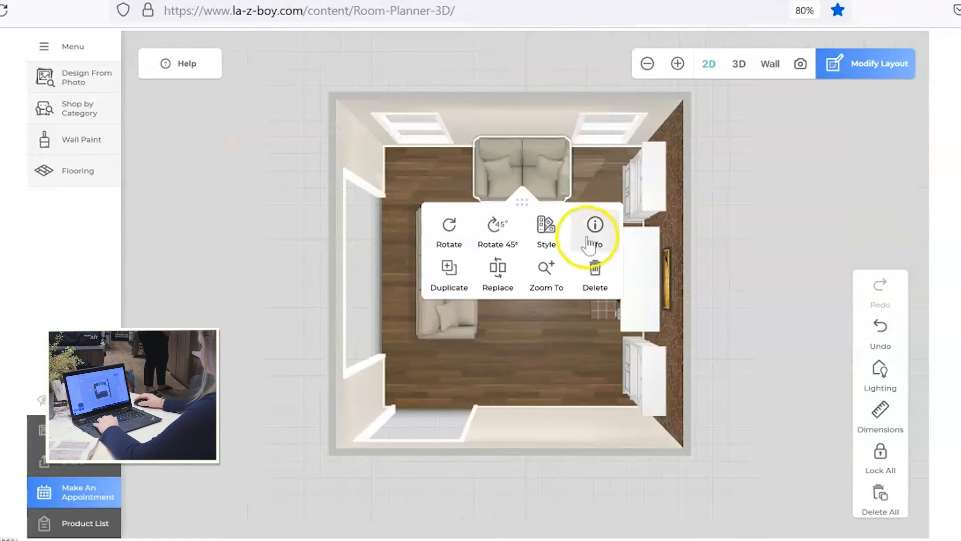
{"action": "left_click", "coordinate": [593, 224]}
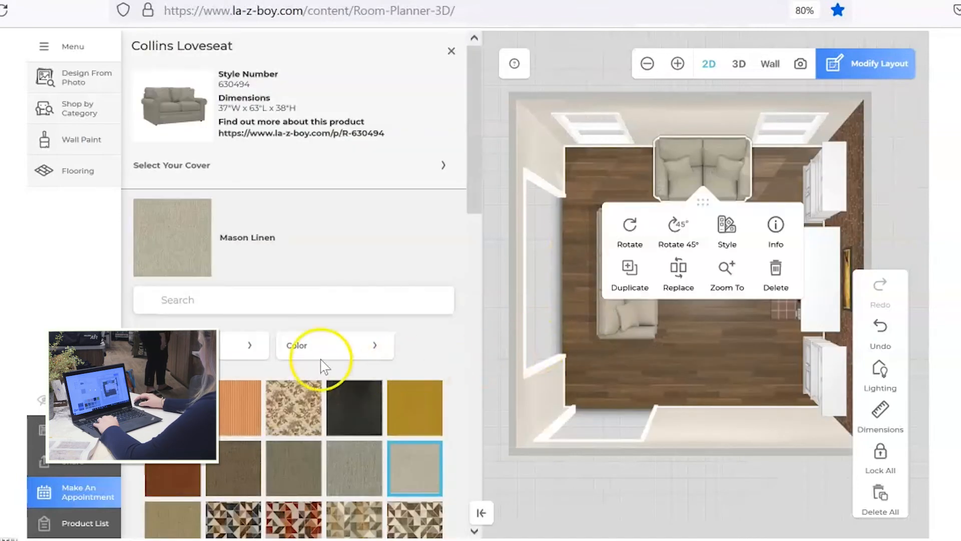
Step: Search 'merit' and cover the loveseat in Merit Sable to match the sofa
{"action": "type", "text": "m"}
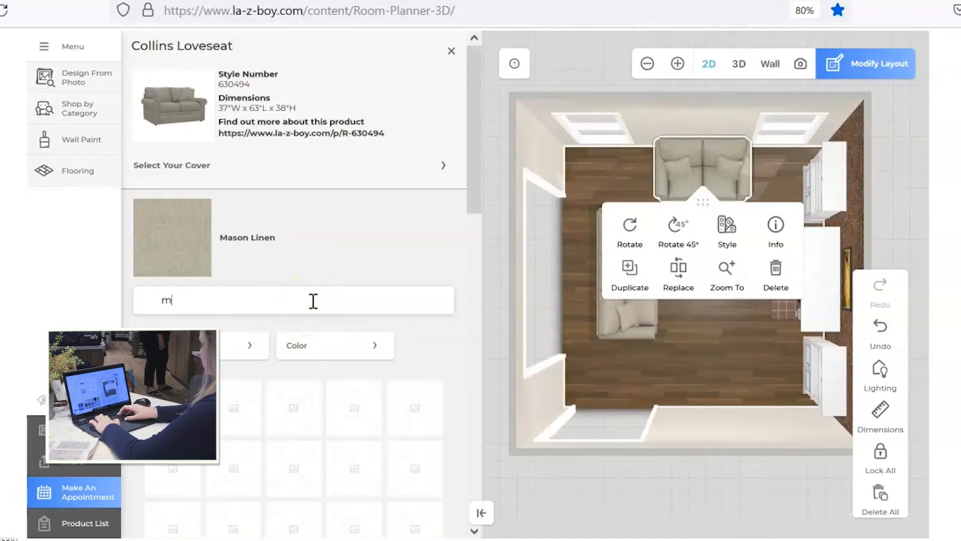
{"action": "type", "text": "erit"}
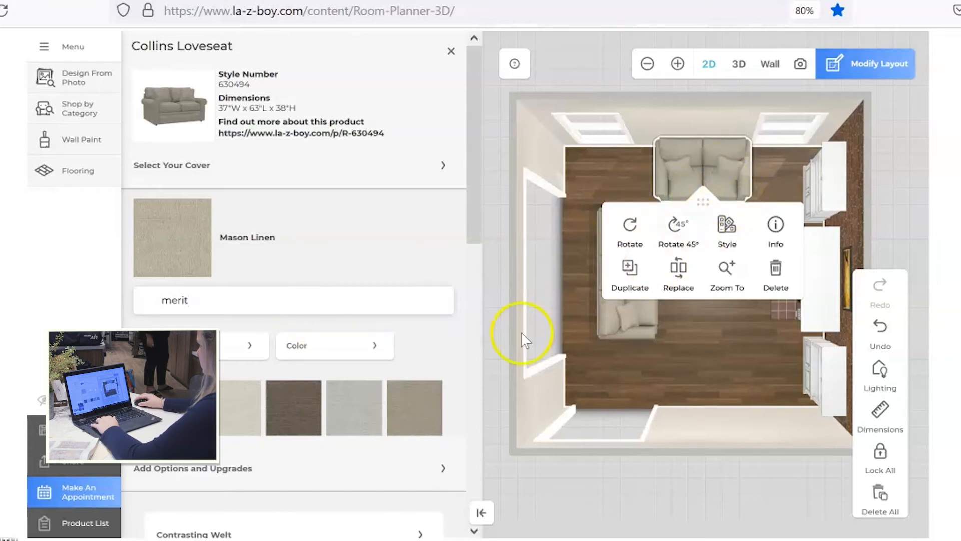
{"action": "left_click", "coordinate": [415, 407]}
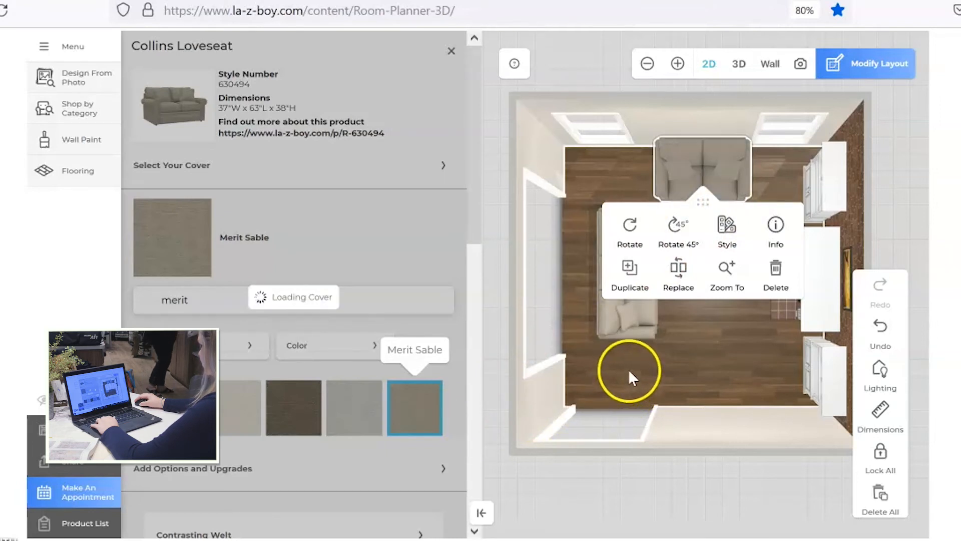
{"action": "left_click", "coordinate": [452, 51]}
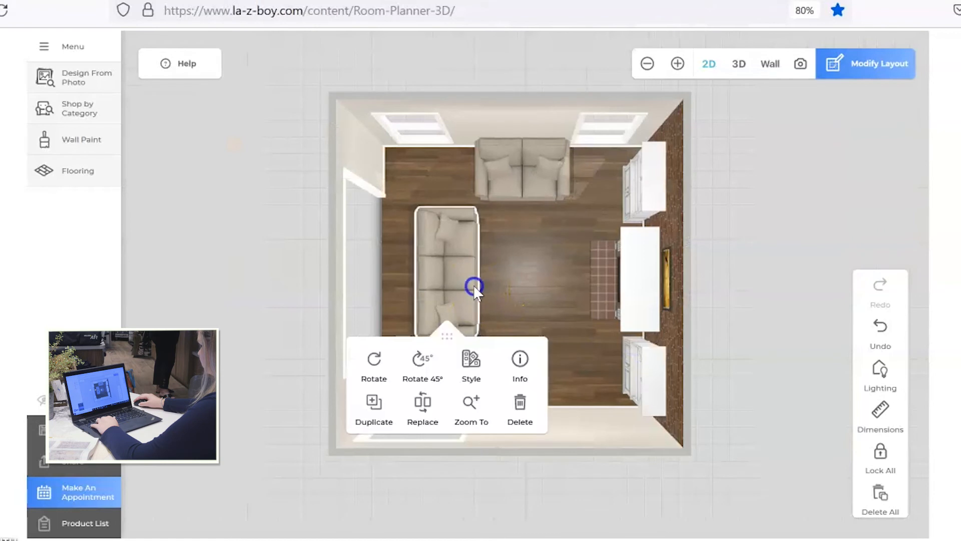
{"action": "left_click", "coordinate": [519, 365]}
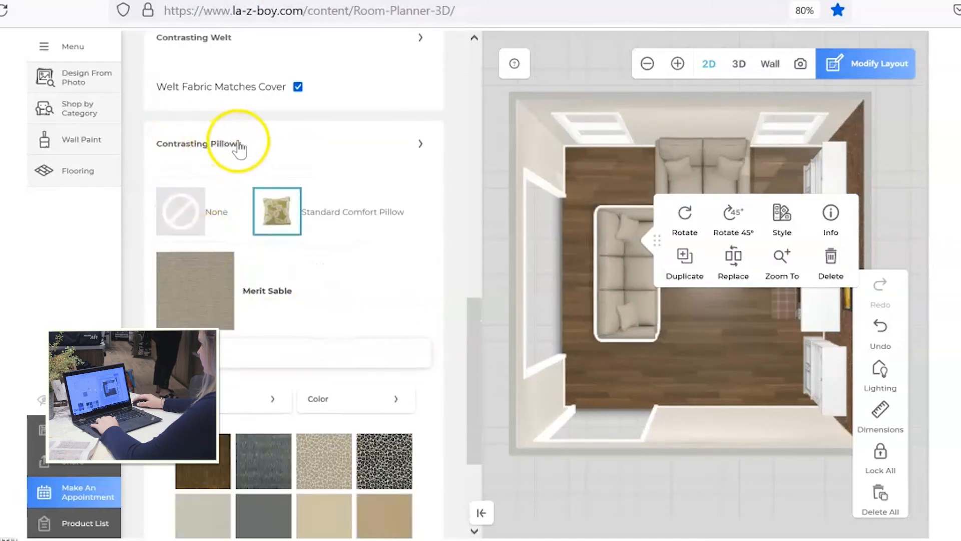
Step: Choose Meow Noir contrasting pillows for the sofa and then for the loveseat
{"action": "scroll", "scroll_direction": "down", "scroll_amount": 3}
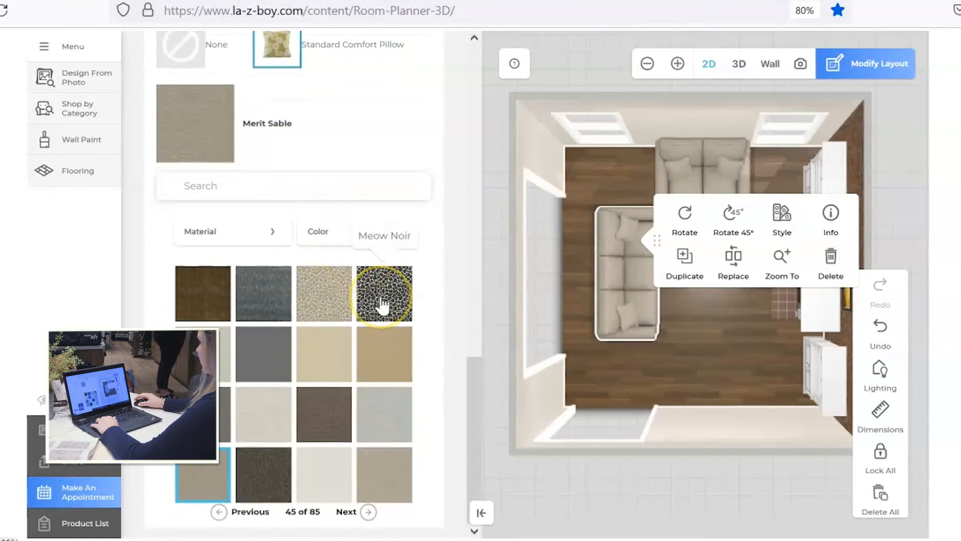
{"action": "left_click", "coordinate": [384, 293]}
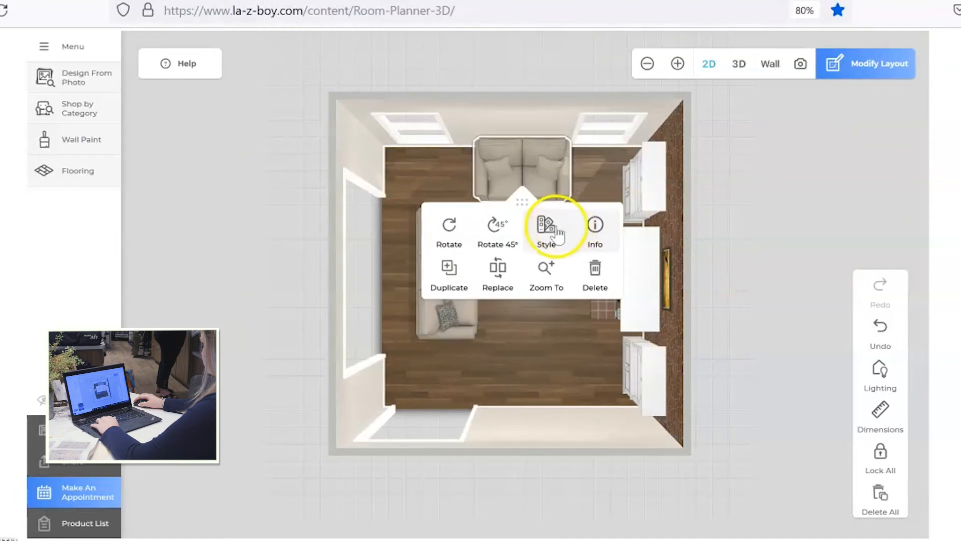
{"action": "left_click", "coordinate": [546, 224]}
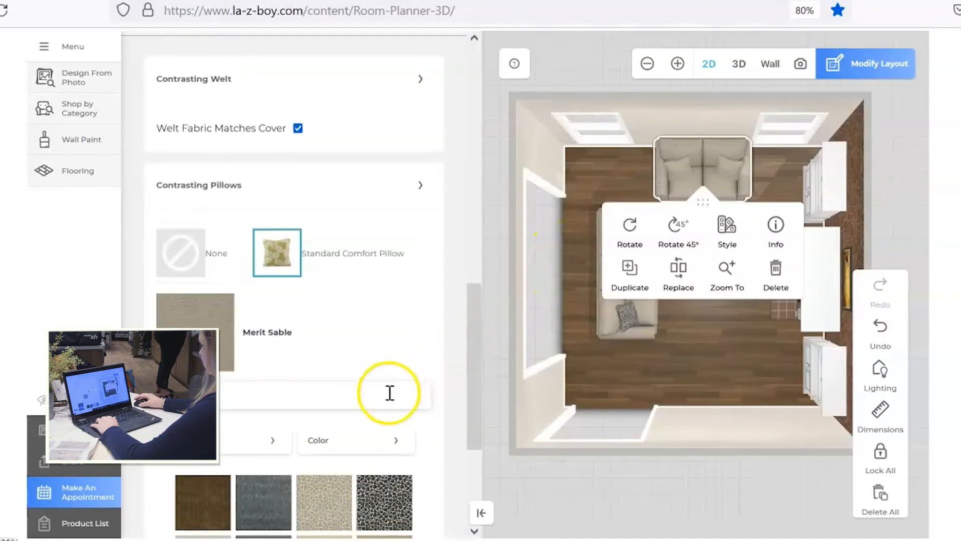
{"action": "left_click", "coordinate": [383, 359]}
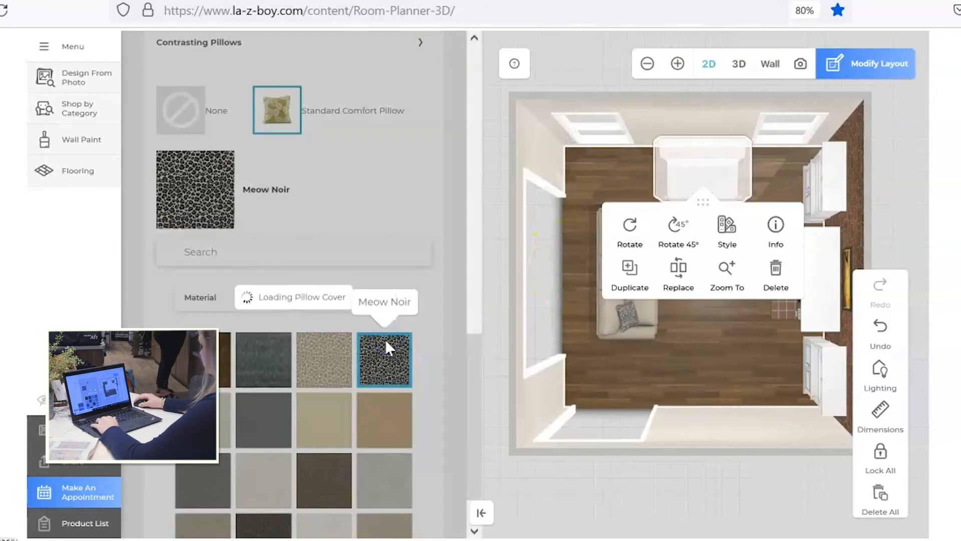
{"action": "left_click", "coordinate": [384, 359]}
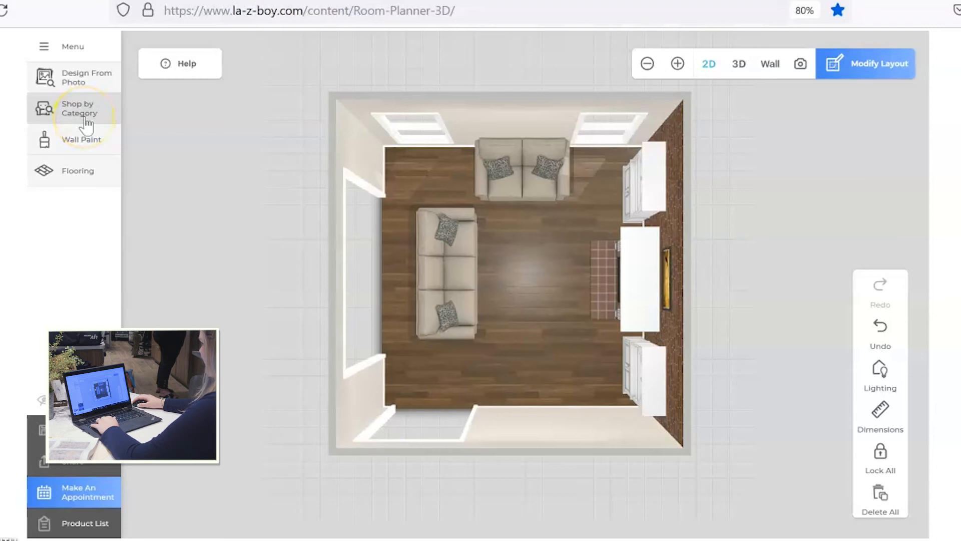
{"action": "left_click", "coordinate": [79, 108]}
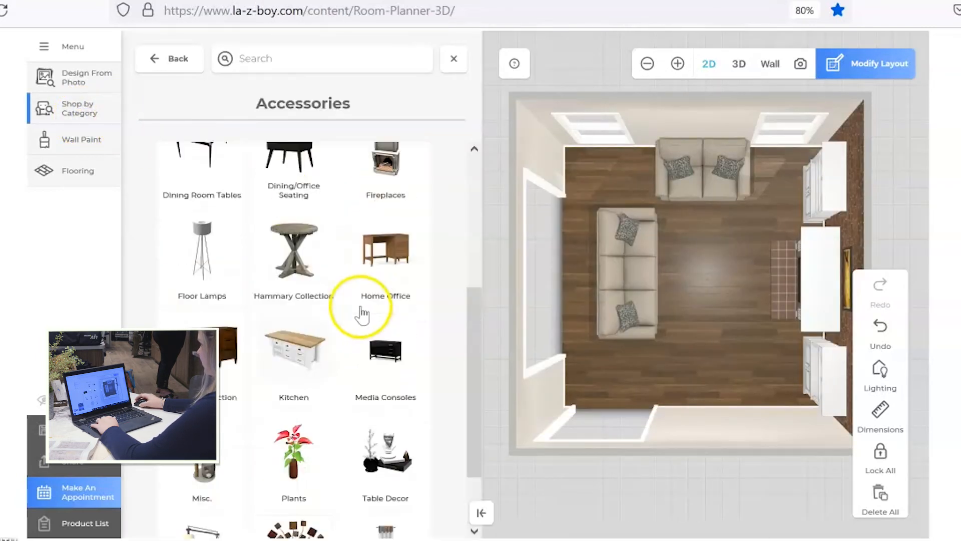
{"action": "left_click", "coordinate": [169, 58]}
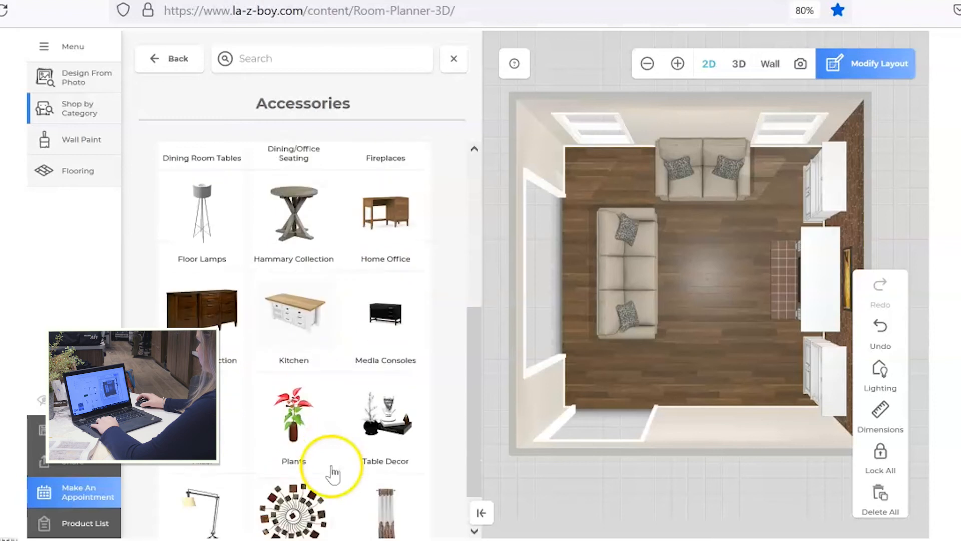
{"action": "scroll", "scroll_direction": "down", "scroll_amount": 3}
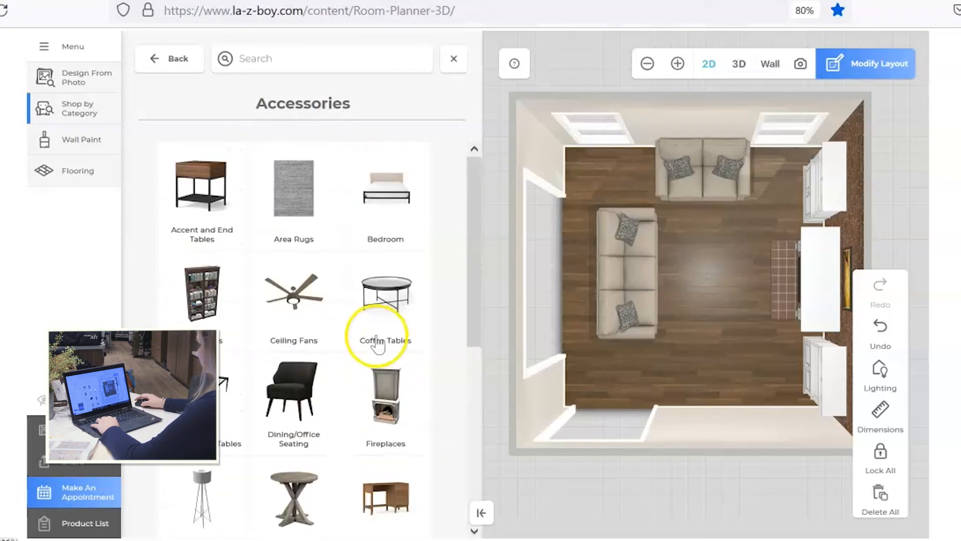
Step: From Area Rugs, page to the Orla rugs and place one in the room
{"action": "left_click", "coordinate": [293, 189]}
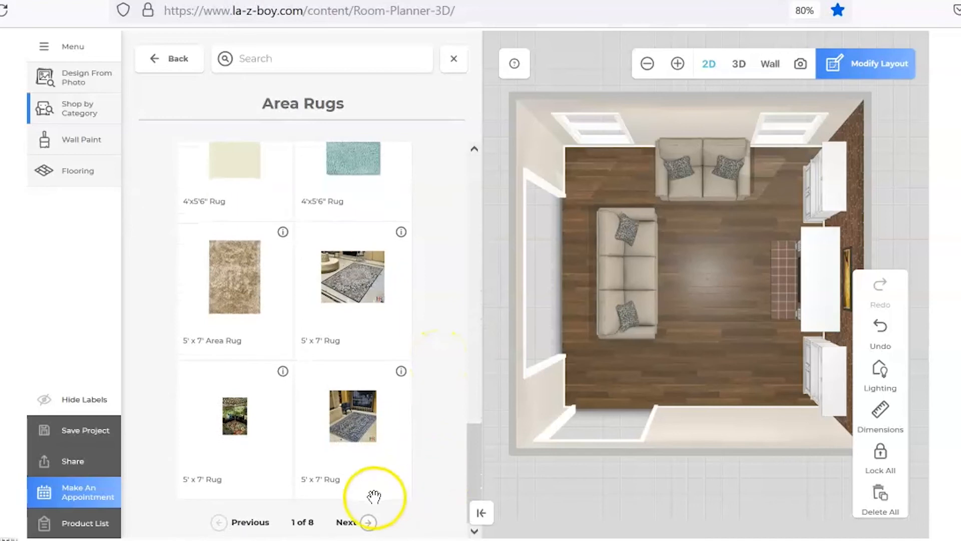
{"action": "left_click", "coordinate": [367, 523]}
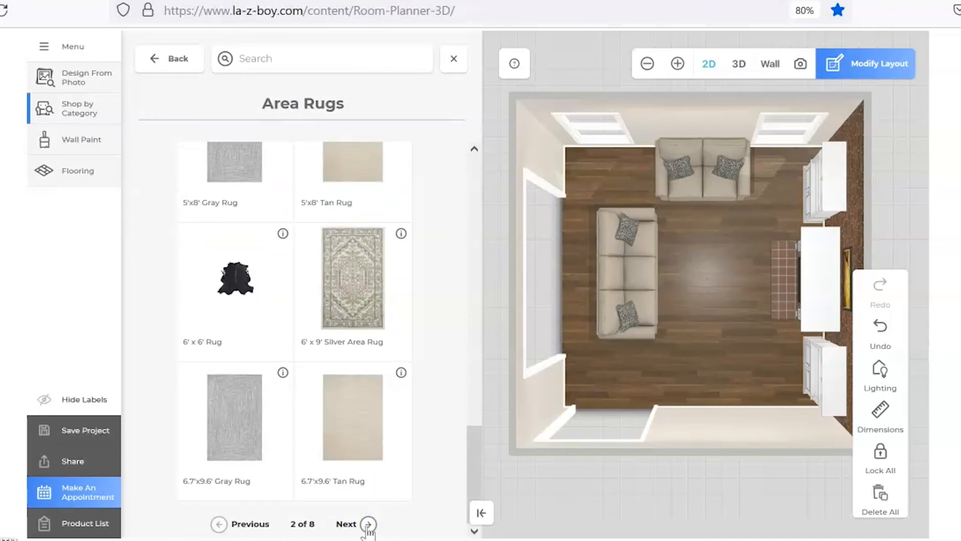
{"action": "left_click", "coordinate": [367, 524]}
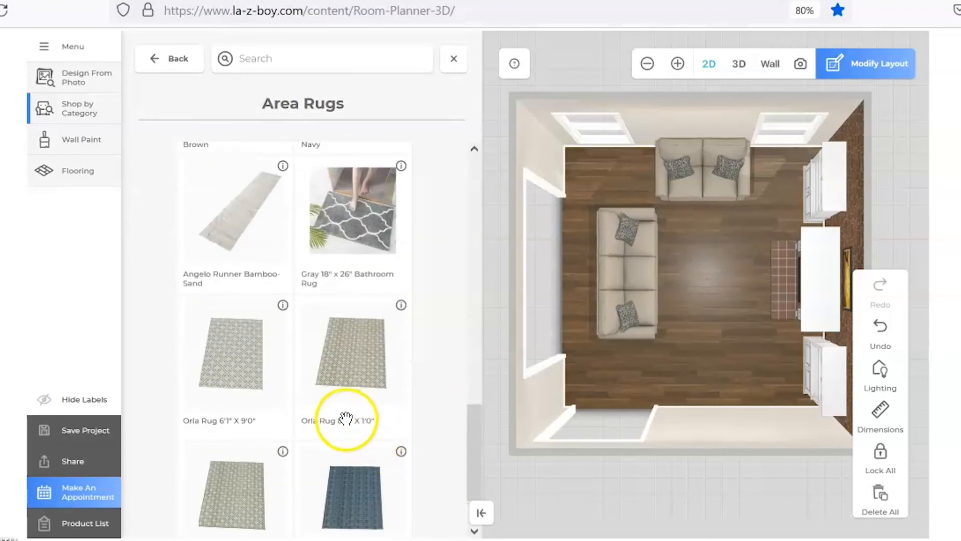
{"action": "left_click", "coordinate": [352, 352]}
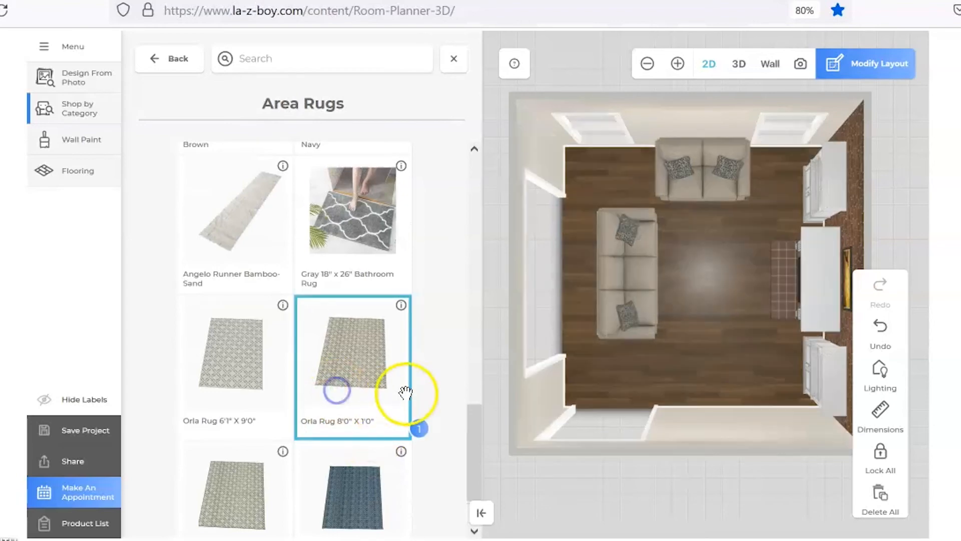
{"action": "left_click", "coordinate": [352, 355]}
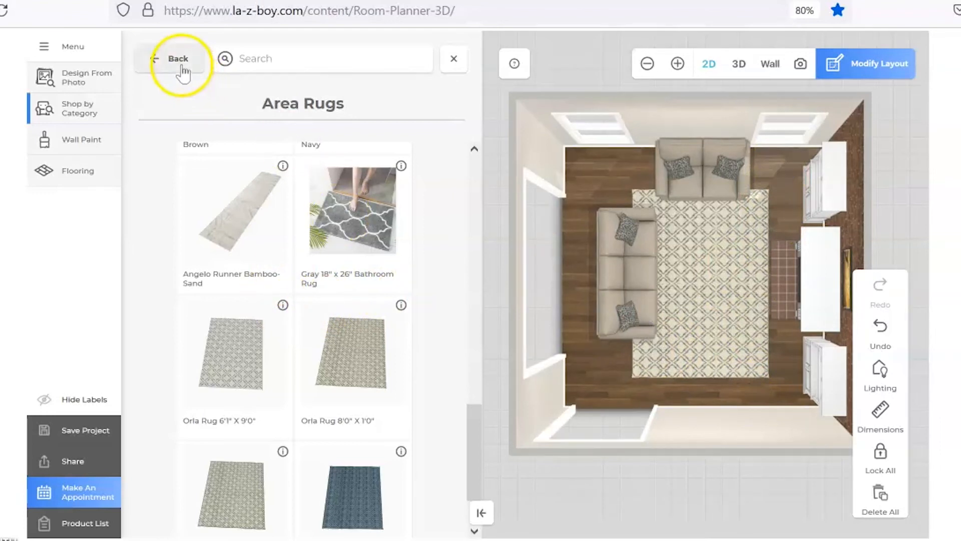
Step: Delete that rug and place the Orla Rug 8'0" X 1'0" in the room centre instead
{"action": "scroll", "scroll_direction": "down", "scroll_amount": 3}
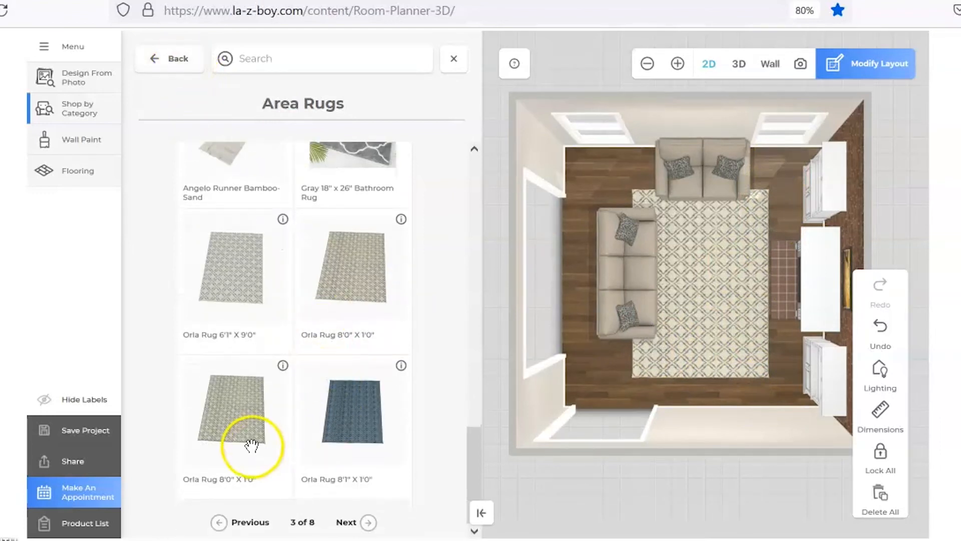
{"action": "left_click", "coordinate": [684, 332]}
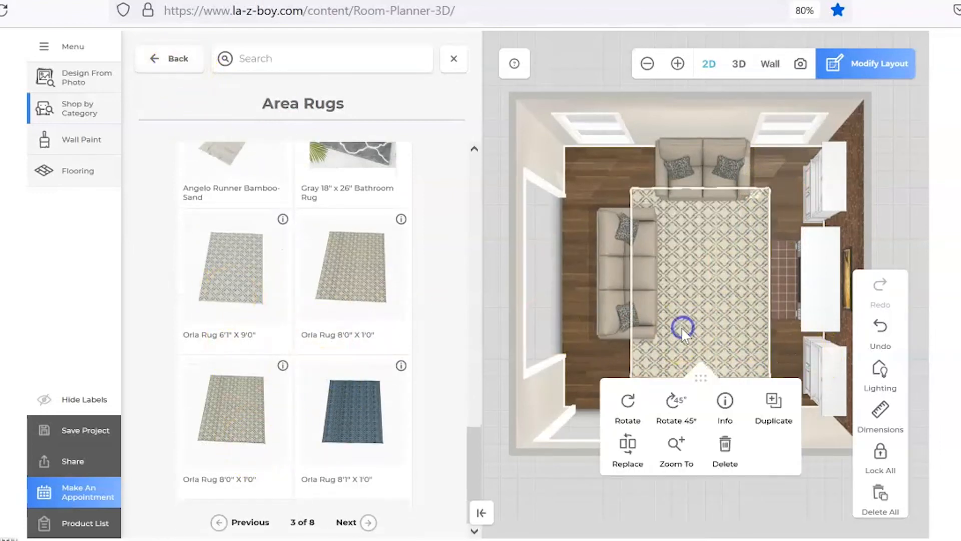
{"action": "left_click", "coordinate": [233, 273]}
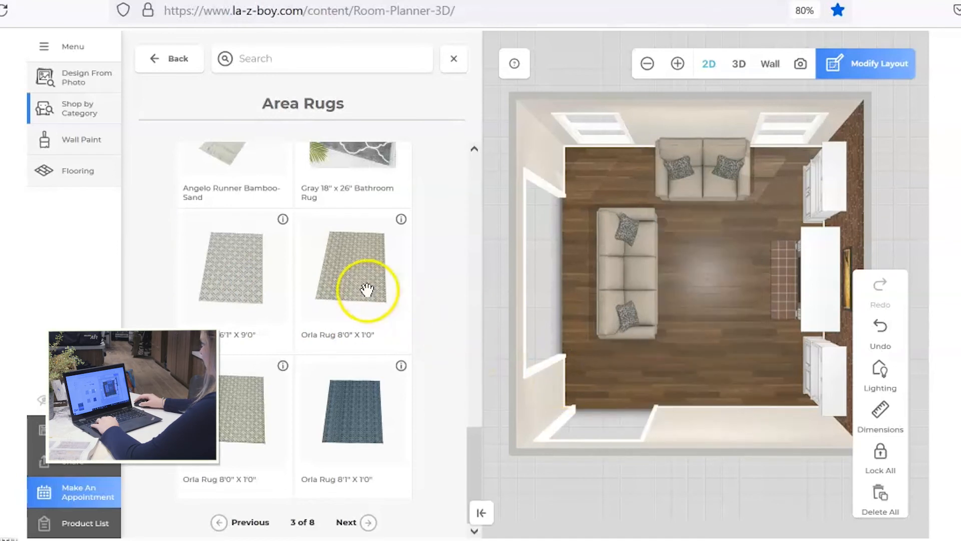
{"action": "left_click", "coordinate": [352, 280]}
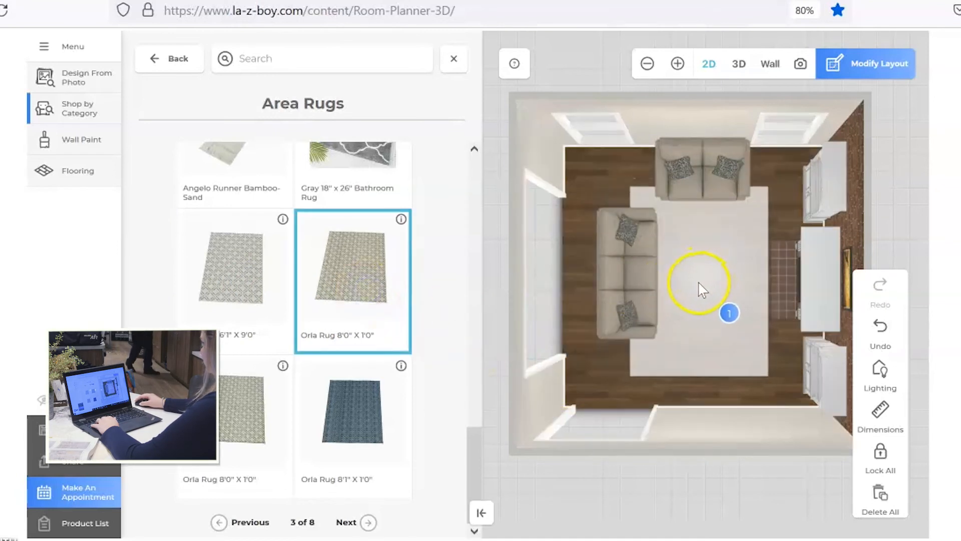
{"action": "left_click", "coordinate": [352, 280]}
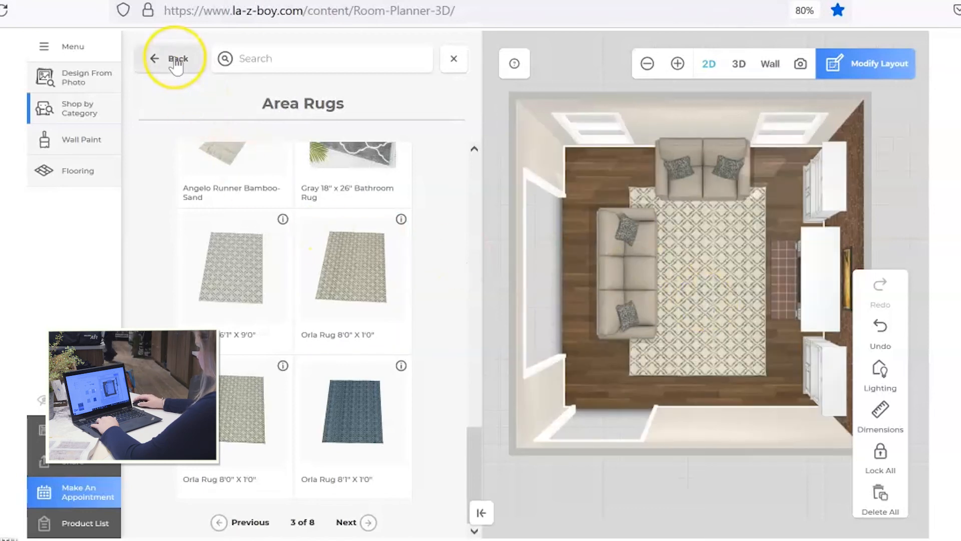
{"action": "left_click", "coordinate": [170, 58]}
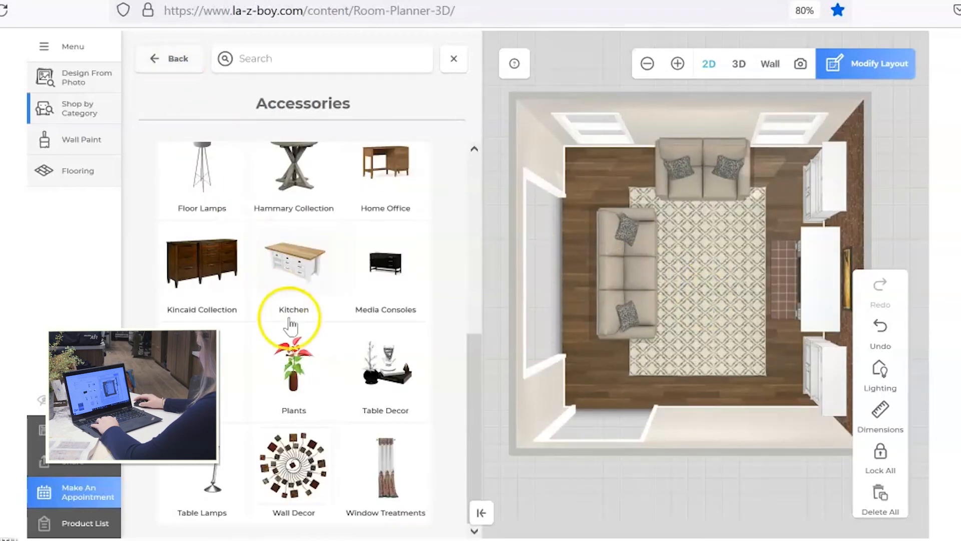
Step: Place a Kincaid Bolton Round Cocktail Table on the rug between the sofas
{"action": "left_click", "coordinate": [202, 263]}
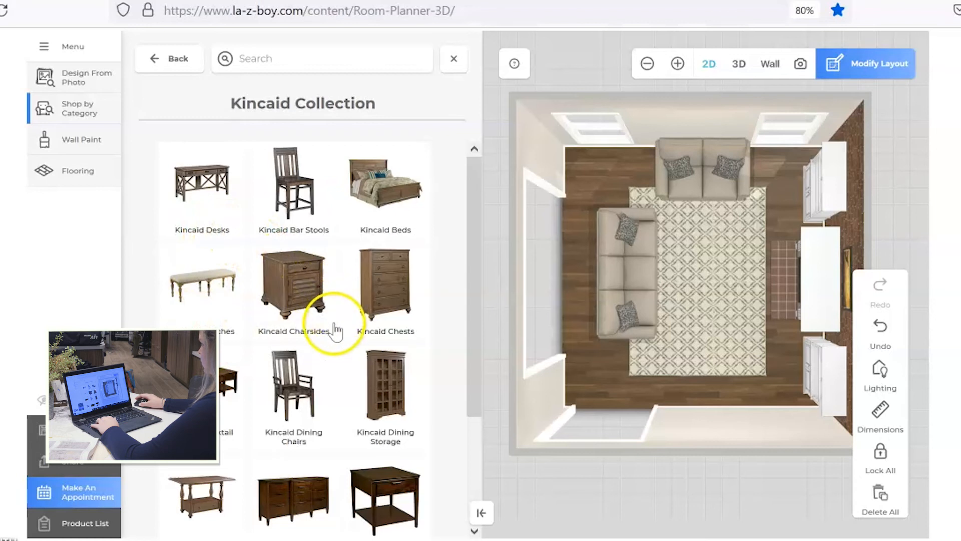
{"action": "scroll", "scroll_direction": "down", "scroll_amount": 3}
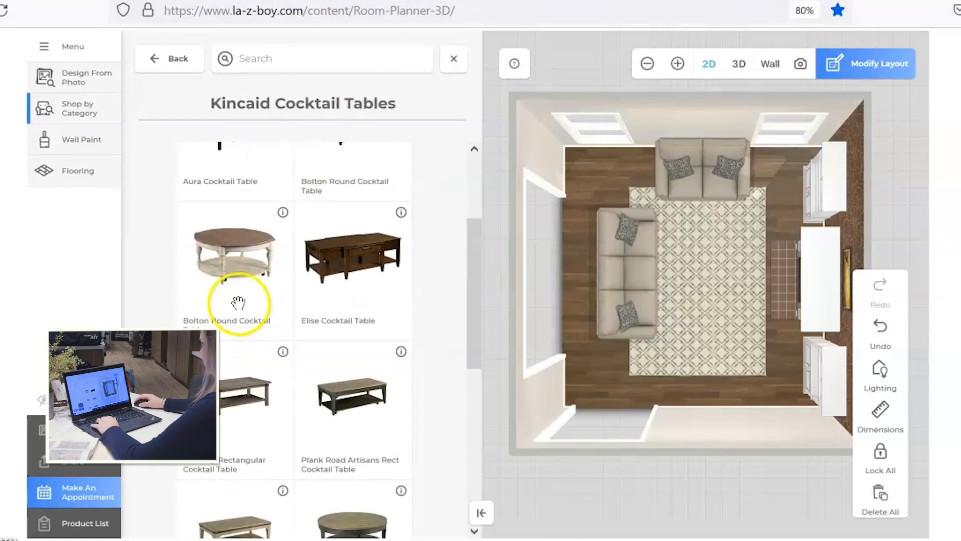
{"action": "left_click", "coordinate": [234, 258]}
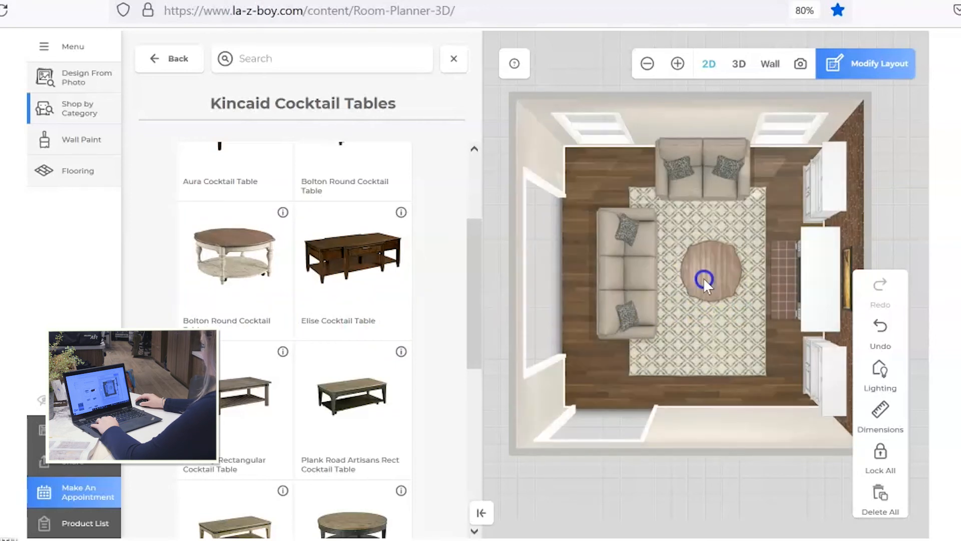
{"action": "left_click", "coordinate": [705, 282]}
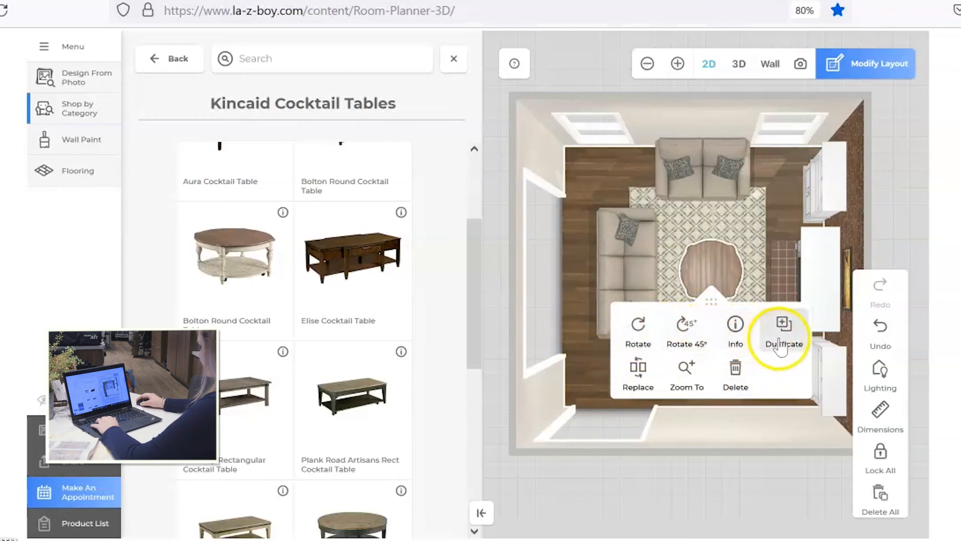
{"action": "mouse_move", "coordinate": [686, 393]}
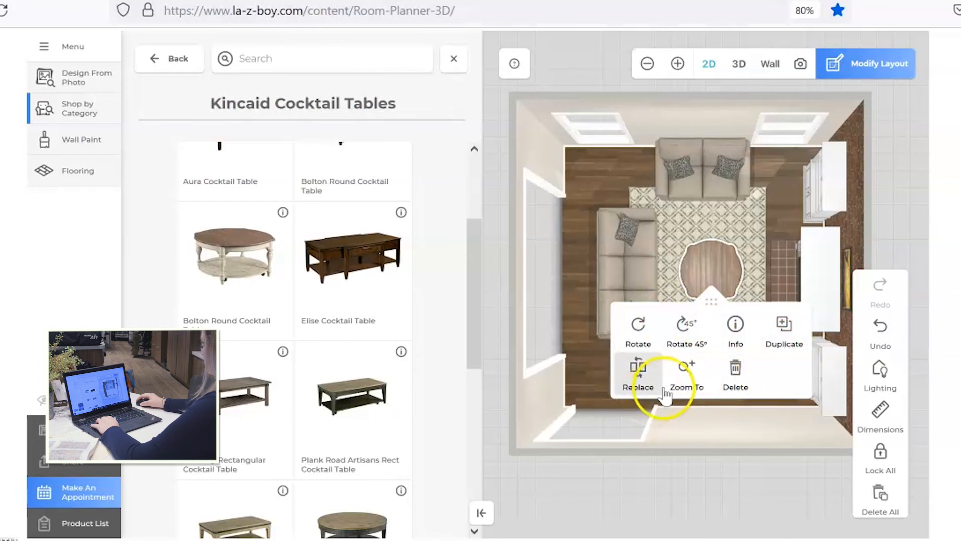
{"action": "left_click", "coordinate": [687, 373]}
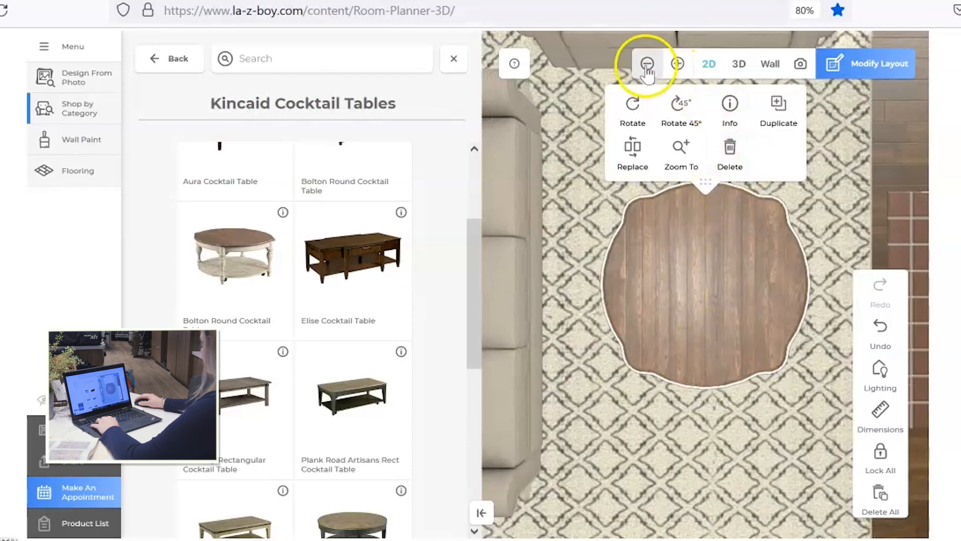
{"action": "left_click", "coordinate": [646, 63]}
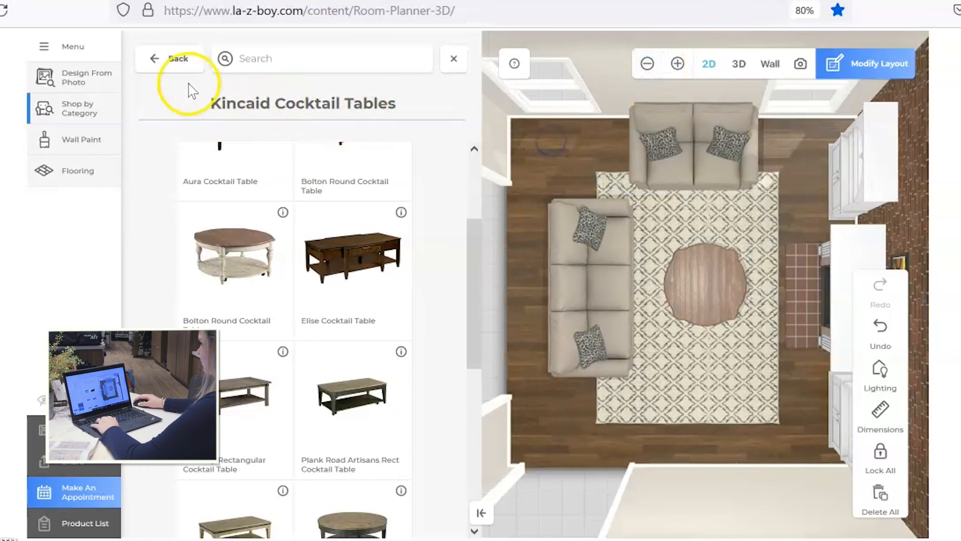
Step: Place a Kincaid end table in the corner between the sofa and the loveseat
{"action": "left_click", "coordinate": [169, 59]}
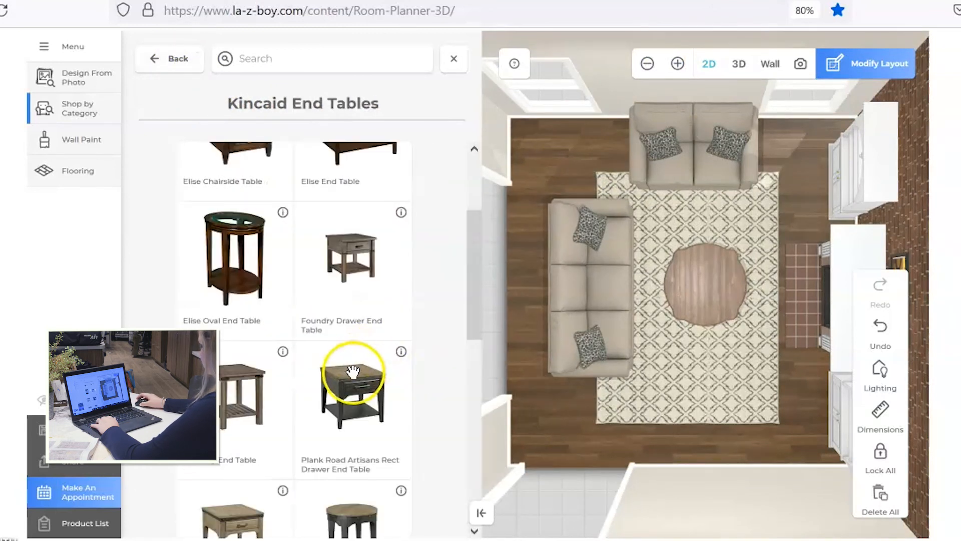
{"action": "scroll", "scroll_direction": "down", "scroll_amount": 3}
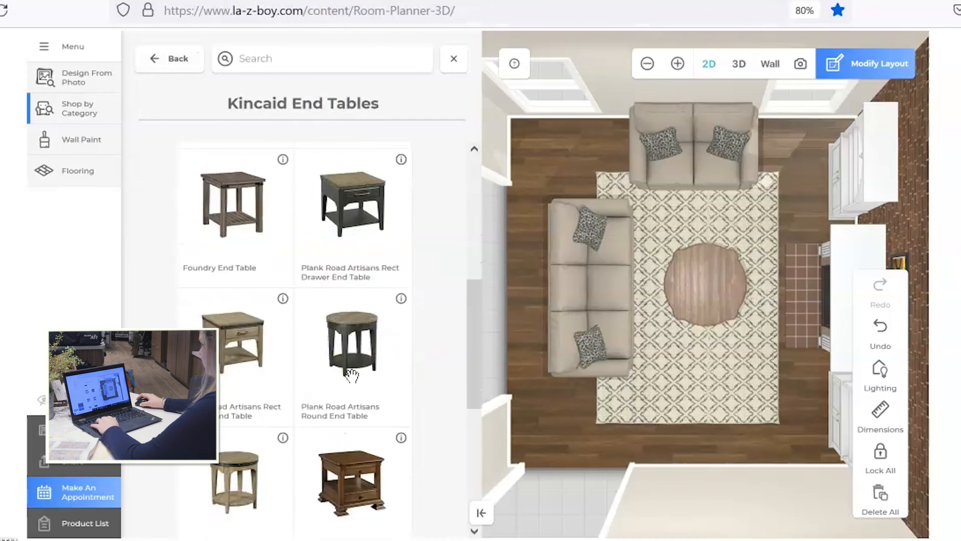
{"action": "scroll", "scroll_direction": "down", "scroll_amount": 3}
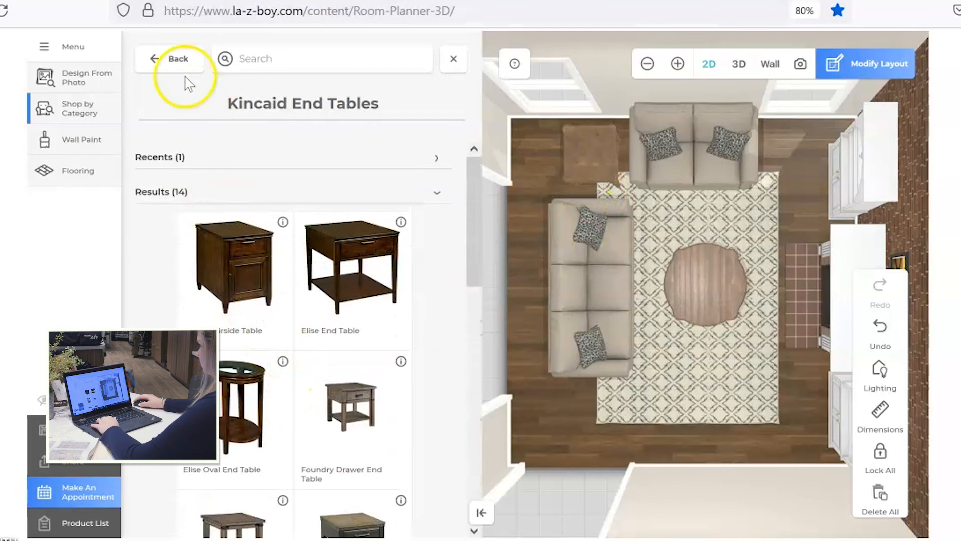
{"action": "left_click", "coordinate": [177, 58]}
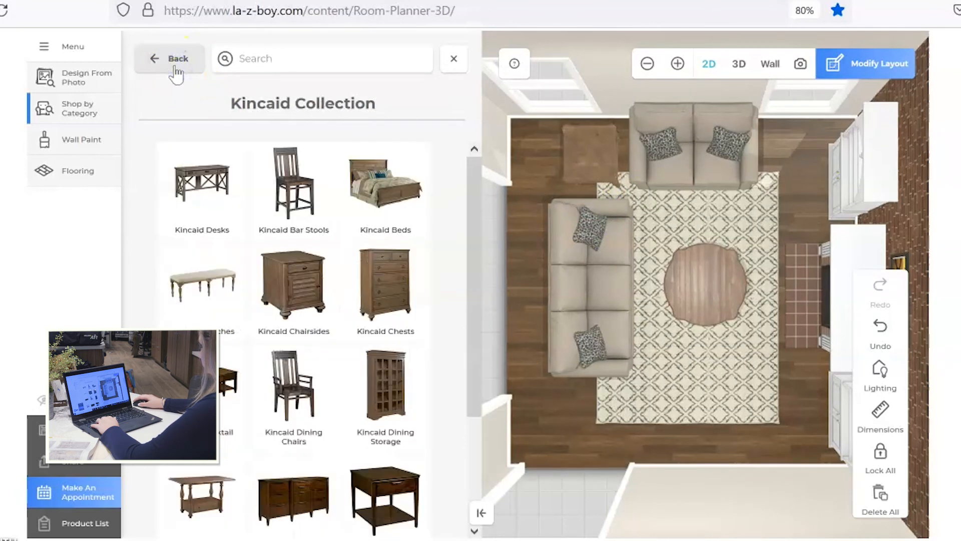
{"action": "left_click", "coordinate": [169, 58]}
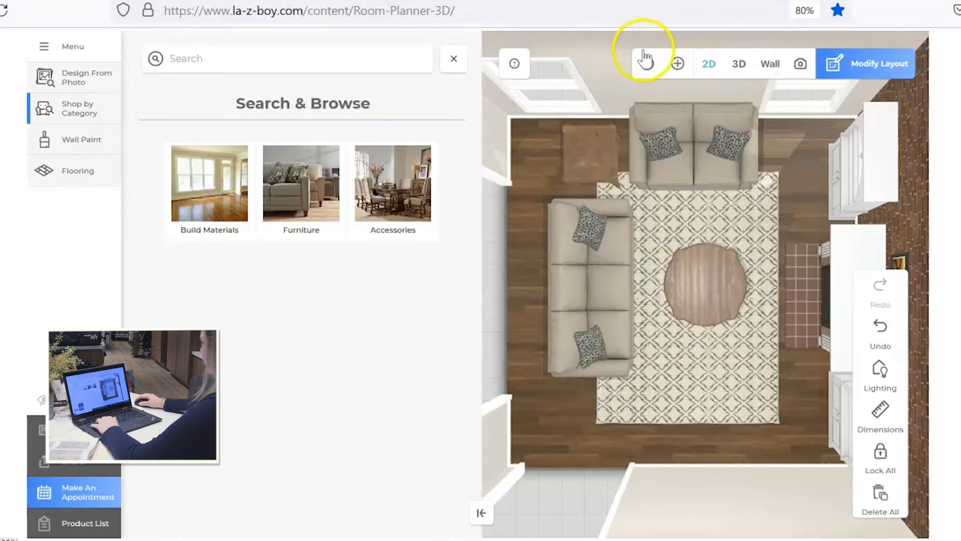
Step: Switch the furnished room to 3D view and orbit it to face the sofas
{"action": "left_click", "coordinate": [646, 64]}
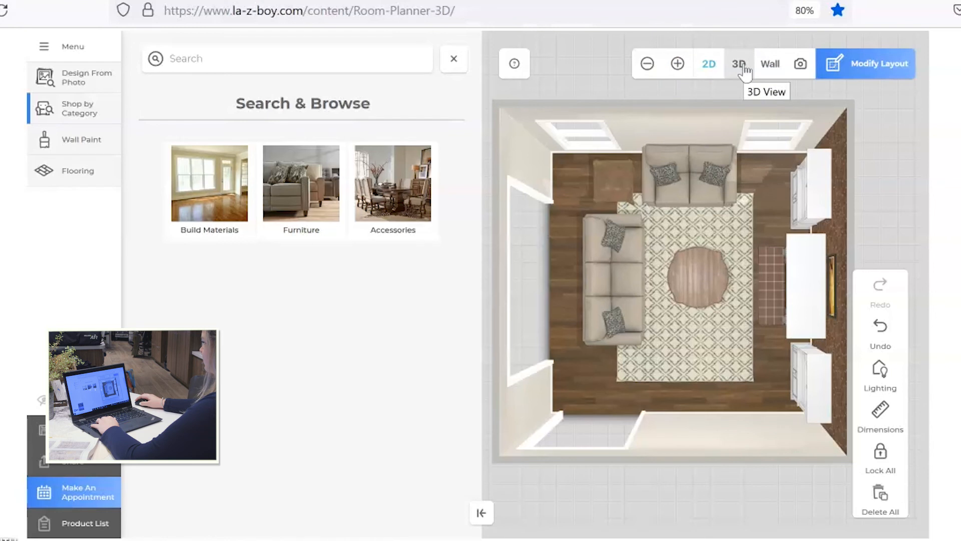
{"action": "left_click", "coordinate": [739, 64]}
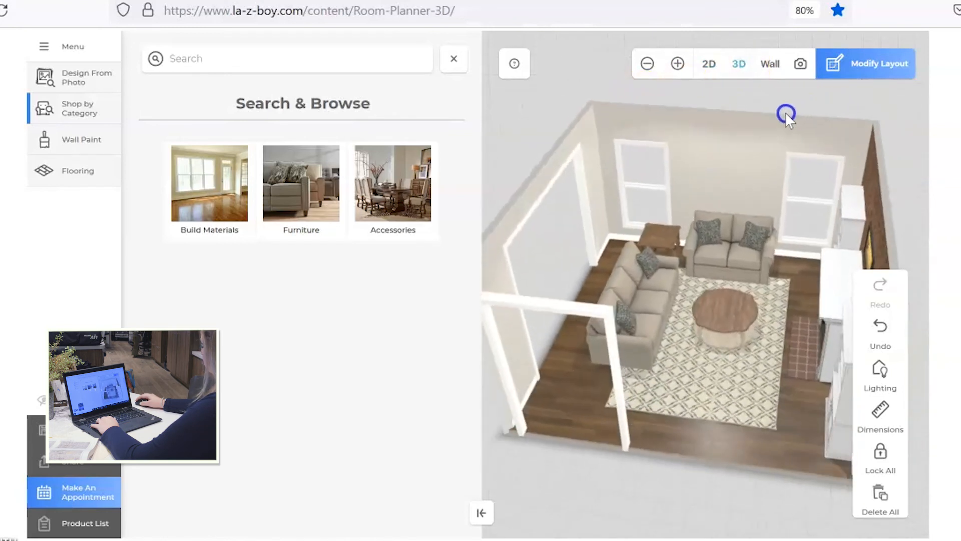
{"action": "left_click_drag", "start_coordinate": [787, 116], "coordinate": [704, 145]}
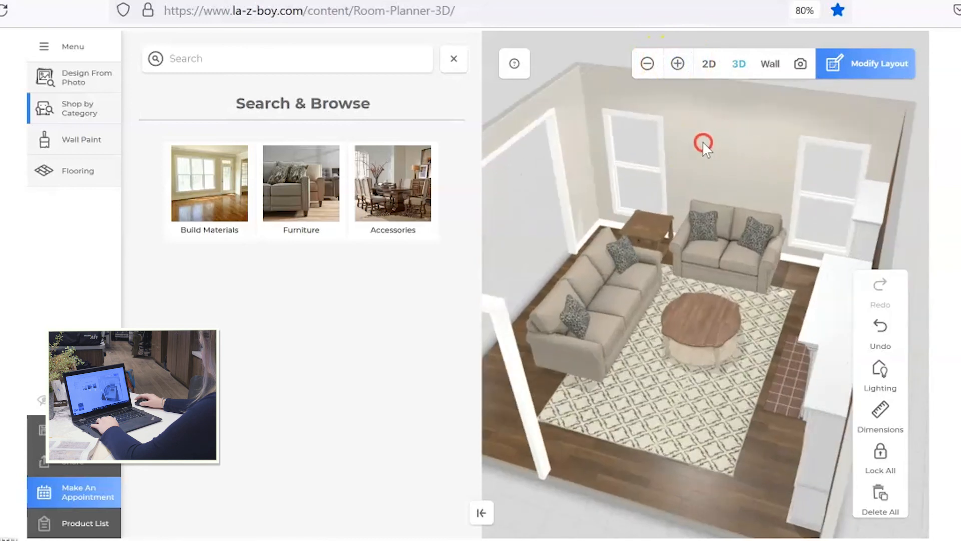
{"action": "left_click_drag", "start_coordinate": [705, 146], "coordinate": [730, 144]}
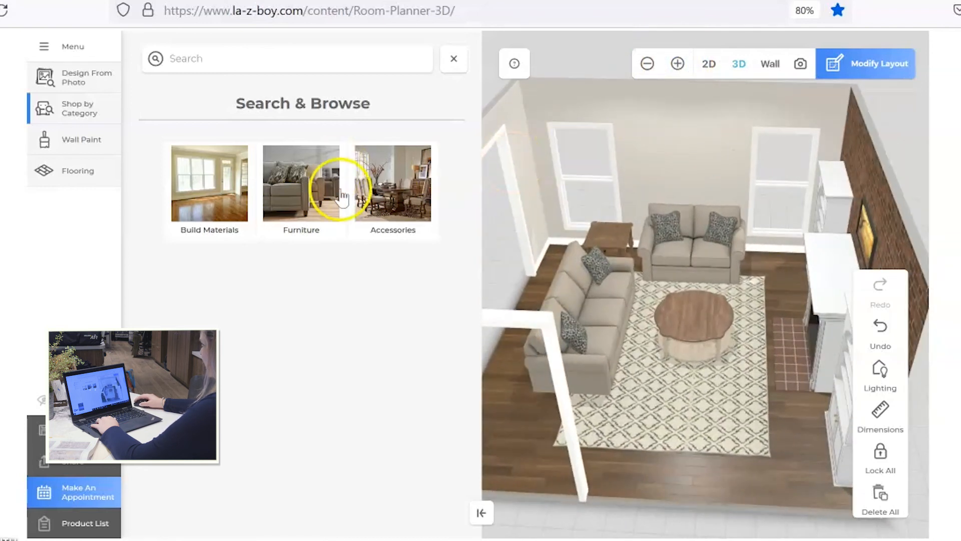
{"action": "scroll", "scroll_direction": "down", "scroll_amount": 3}
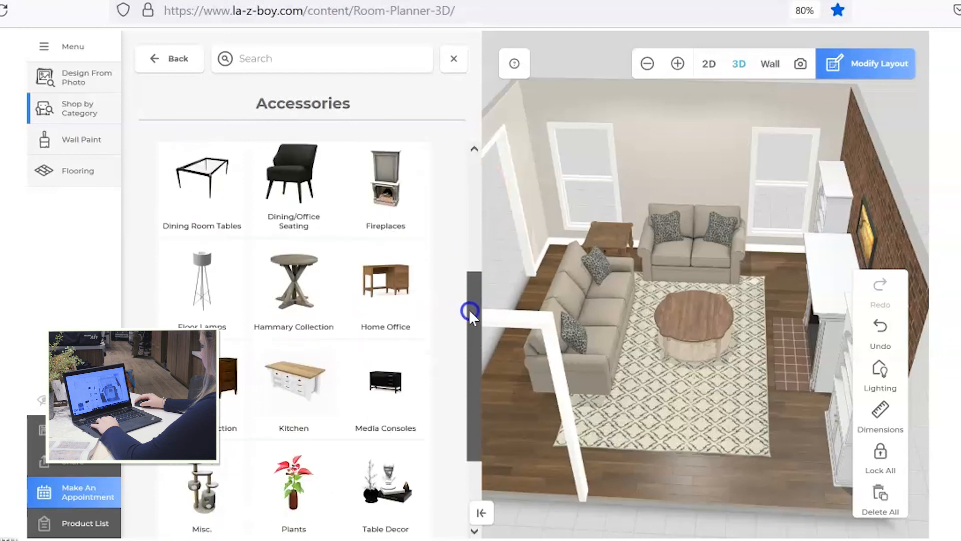
Step: Hang the 39.7" Contemporary Art from Wall Decor on the wall above the loveseat
{"action": "scroll", "scroll_direction": "down", "scroll_amount": 3}
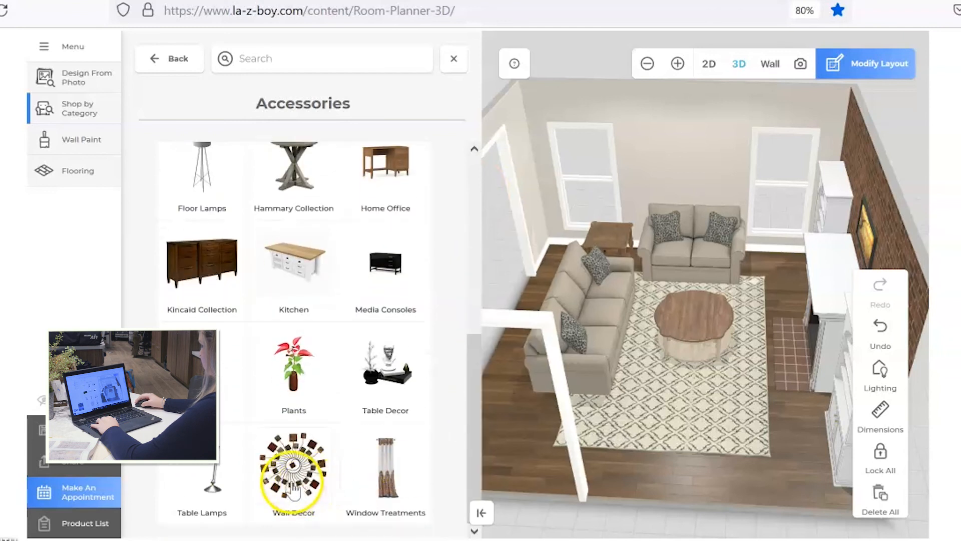
{"action": "left_click", "coordinate": [294, 475]}
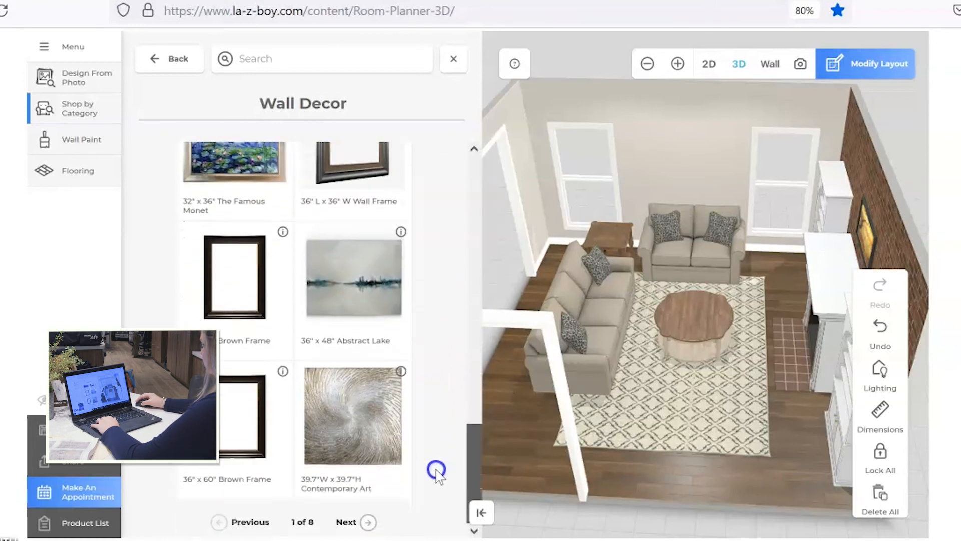
{"action": "left_click", "coordinate": [352, 415]}
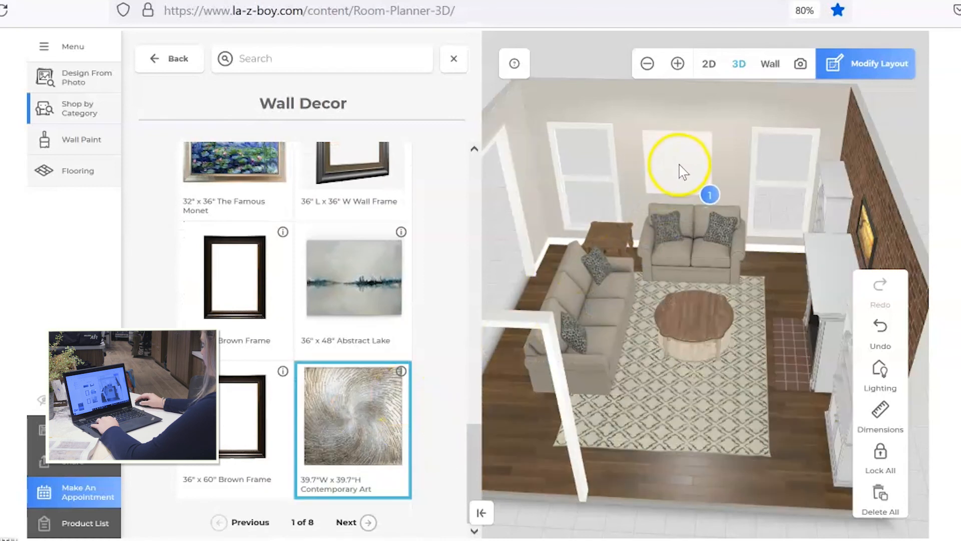
{"action": "left_click", "coordinate": [682, 165]}
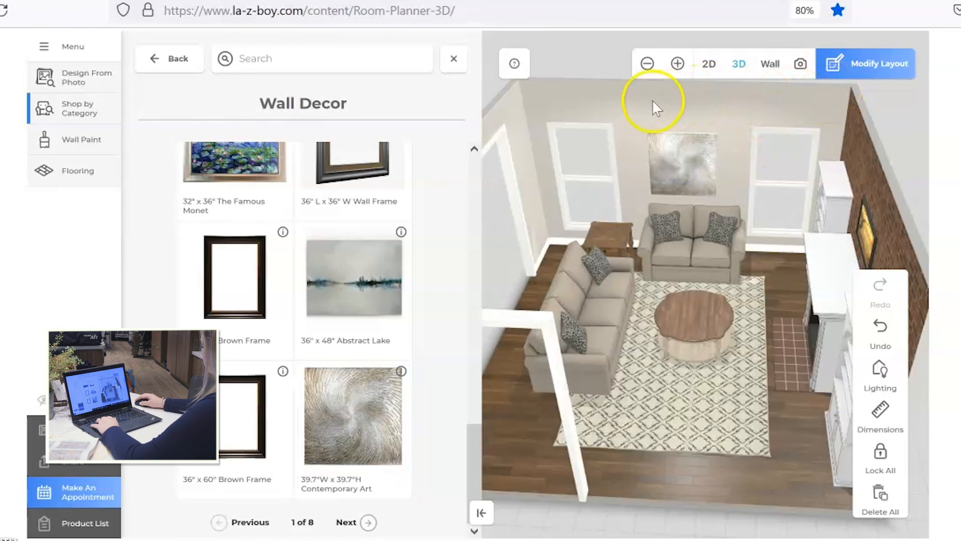
Step: Orbit the 3D room around and page through further Wall Decor items
{"action": "left_click_drag", "start_coordinate": [653, 101], "coordinate": [803, 107]}
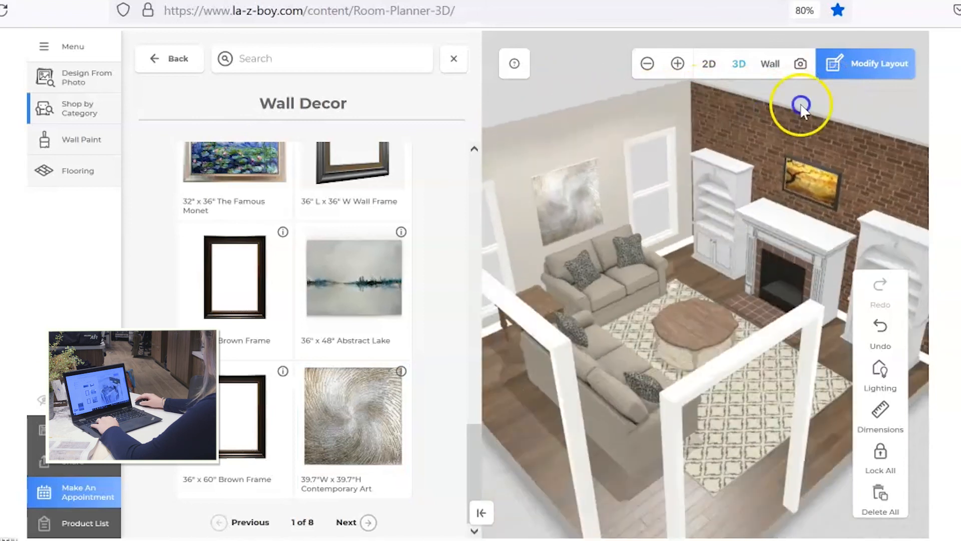
{"action": "left_click_drag", "start_coordinate": [800, 111], "coordinate": [602, 101]}
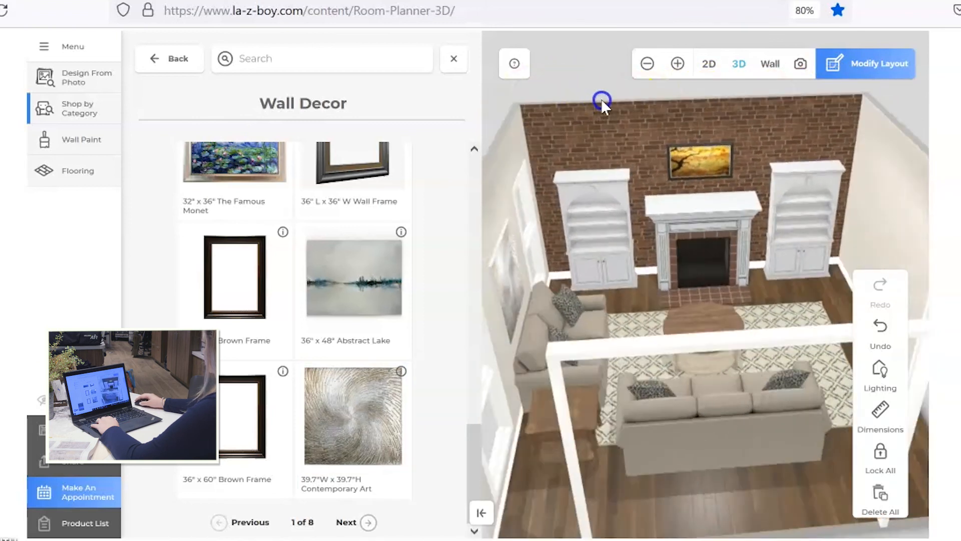
{"action": "left_click_drag", "start_coordinate": [602, 99], "coordinate": [873, 109]}
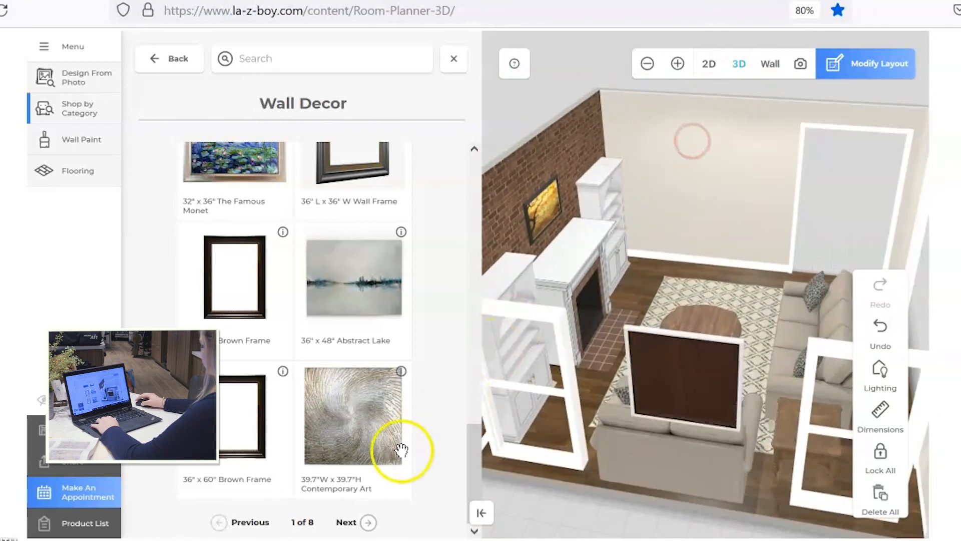
{"action": "left_click", "coordinate": [355, 522]}
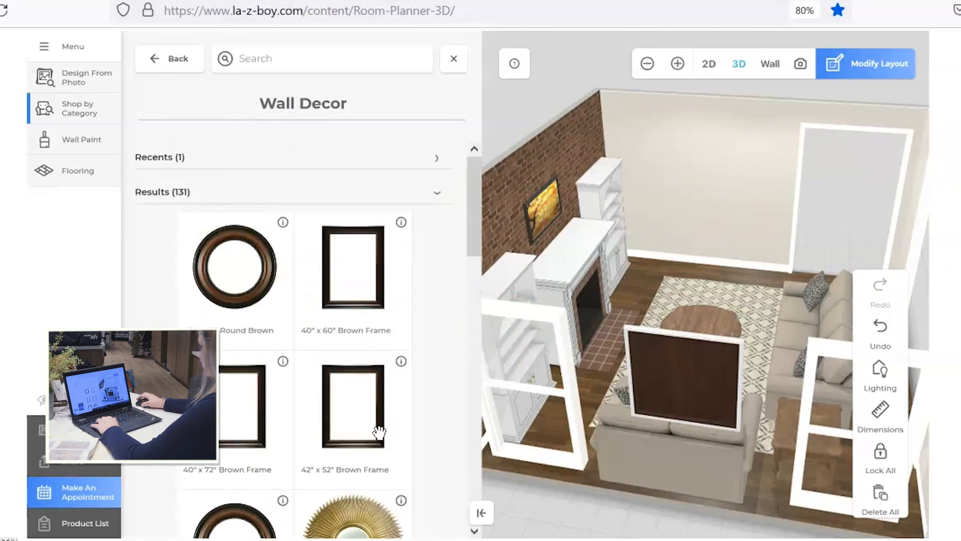
{"action": "scroll", "scroll_direction": "down", "scroll_amount": 3}
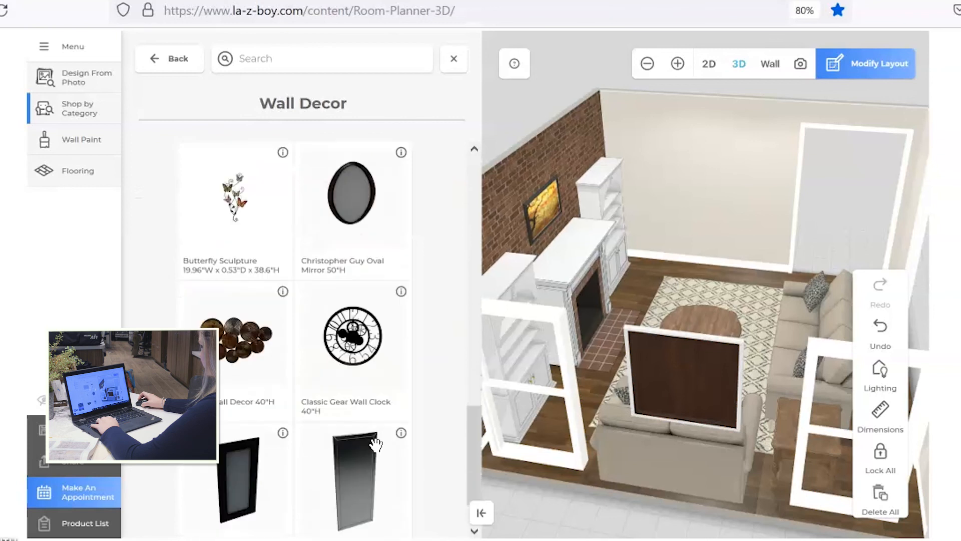
{"action": "left_click", "coordinate": [373, 522]}
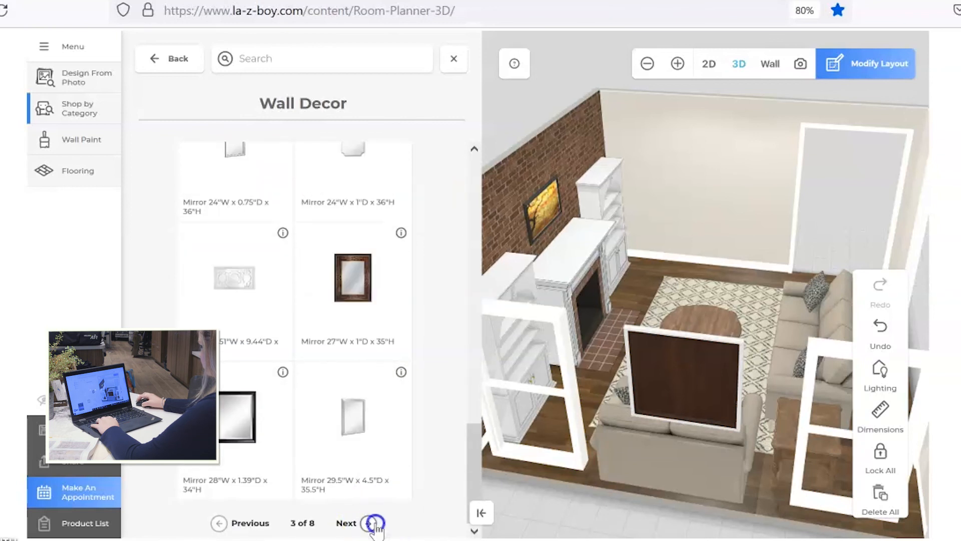
{"action": "left_click", "coordinate": [372, 522]}
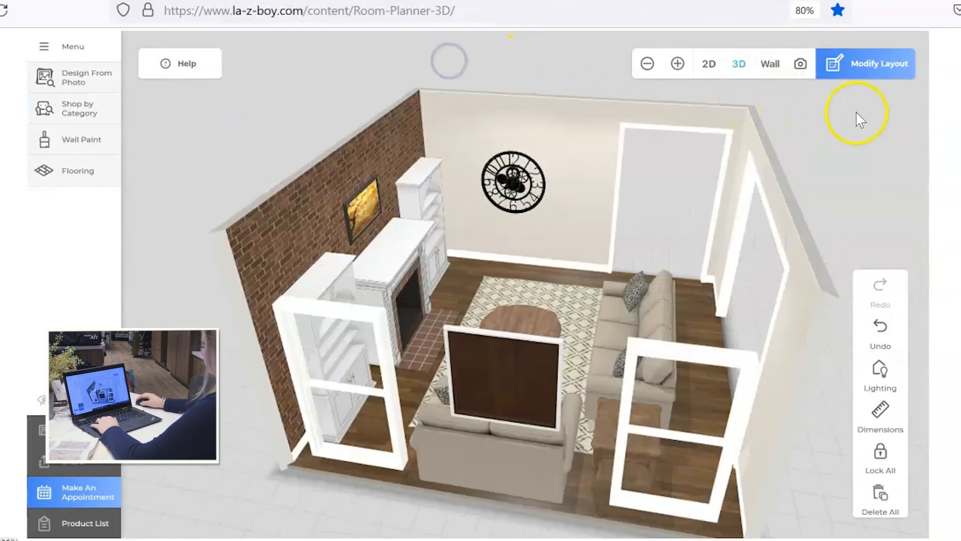
Step: Check the placed Classic Gear Wall Clock in 2D and 3D views, then reopen the Wall Decor catalogue
{"action": "left_click_drag", "start_coordinate": [858, 116], "coordinate": [558, 110]}
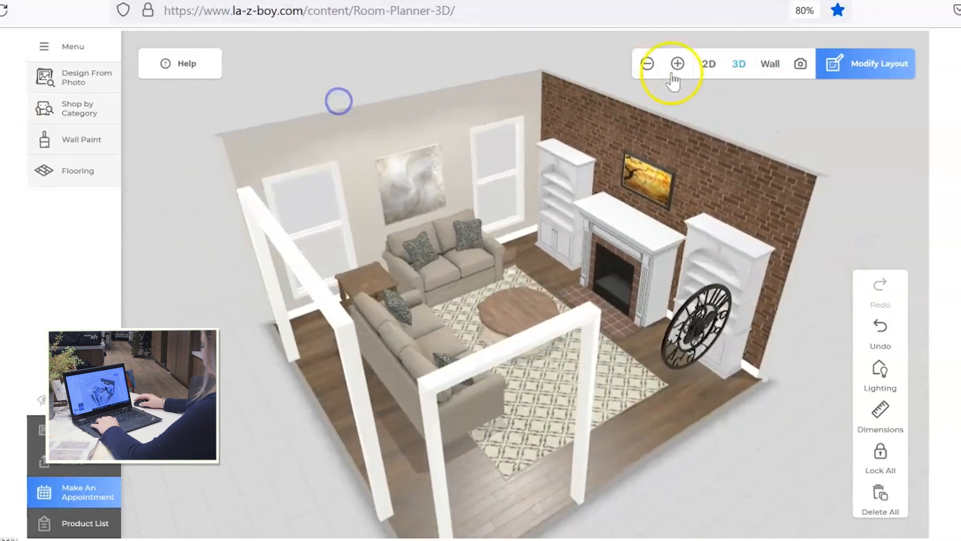
{"action": "left_click", "coordinate": [707, 63]}
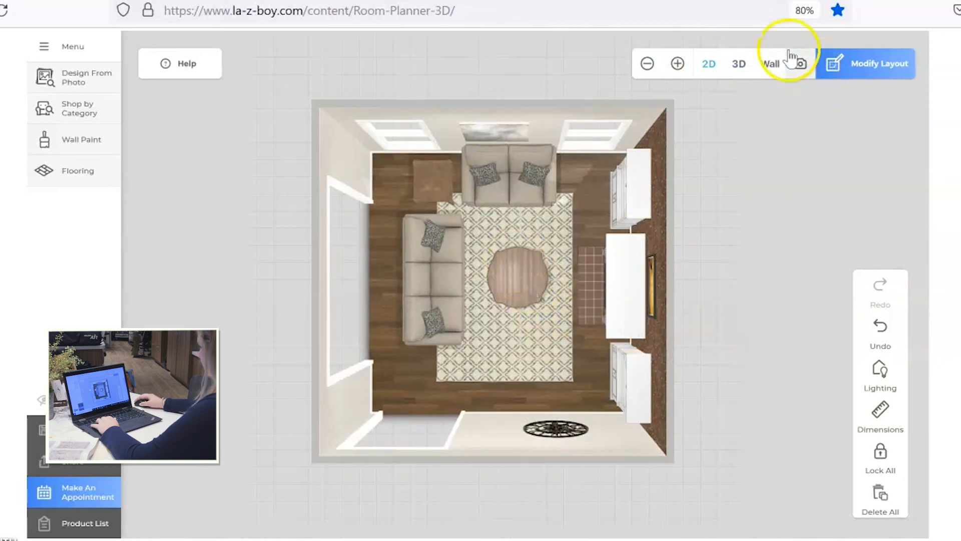
{"action": "left_click", "coordinate": [739, 63]}
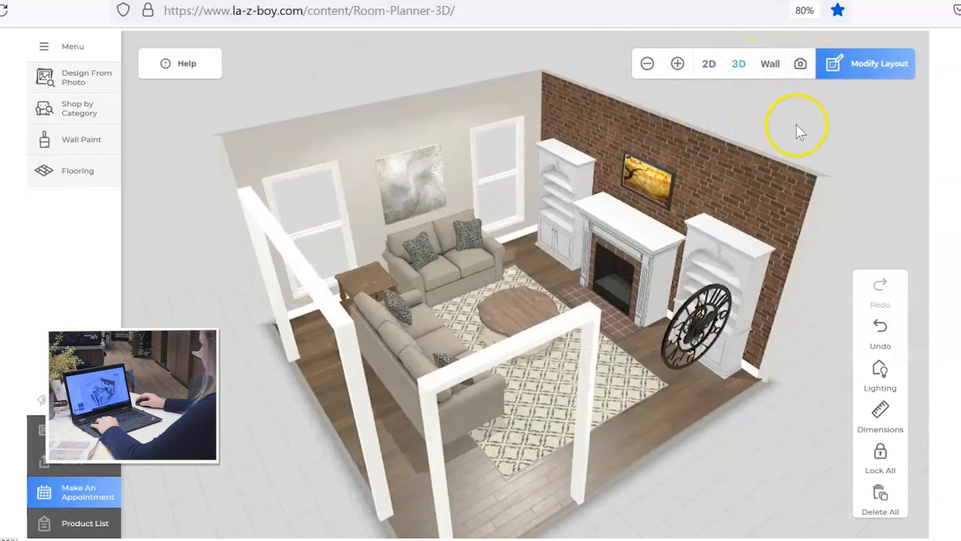
{"action": "left_click", "coordinate": [78, 109]}
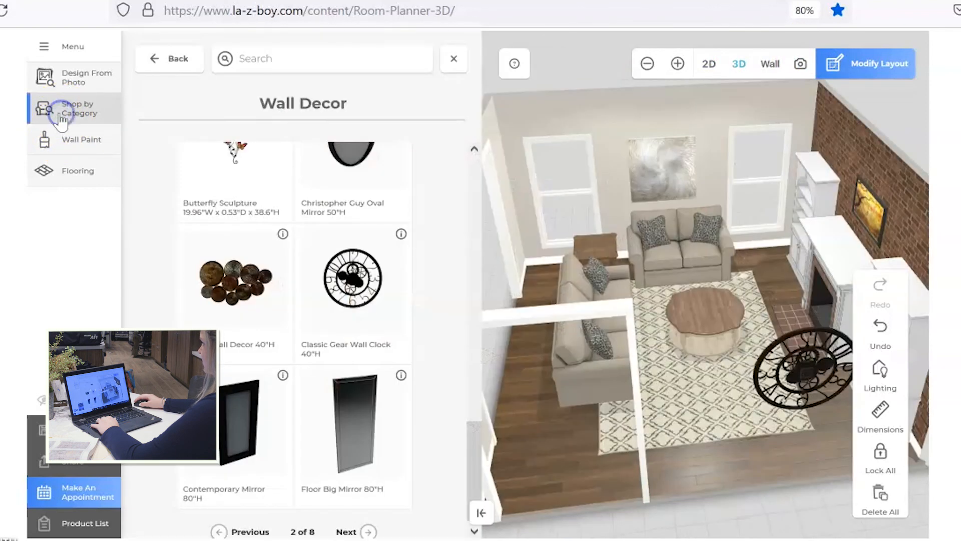
Step: Browse the Window Treatments collection down to the long white curtains
{"action": "left_click", "coordinate": [169, 58]}
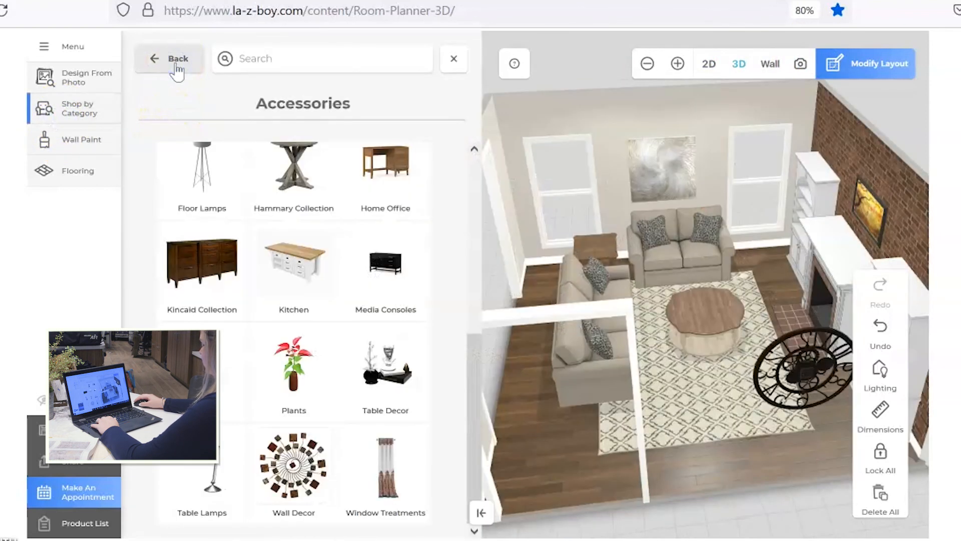
{"action": "left_click", "coordinate": [386, 471]}
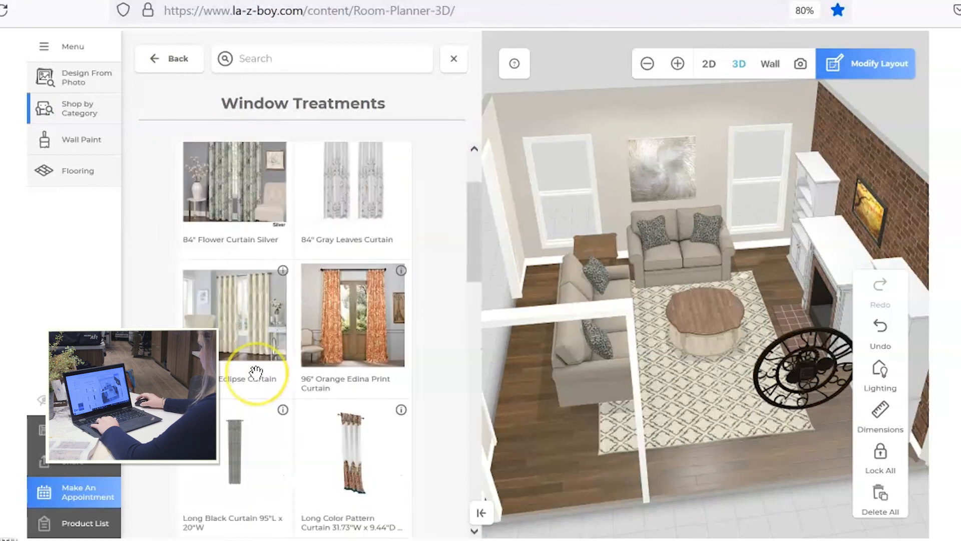
{"action": "scroll", "scroll_direction": "down", "scroll_amount": 3}
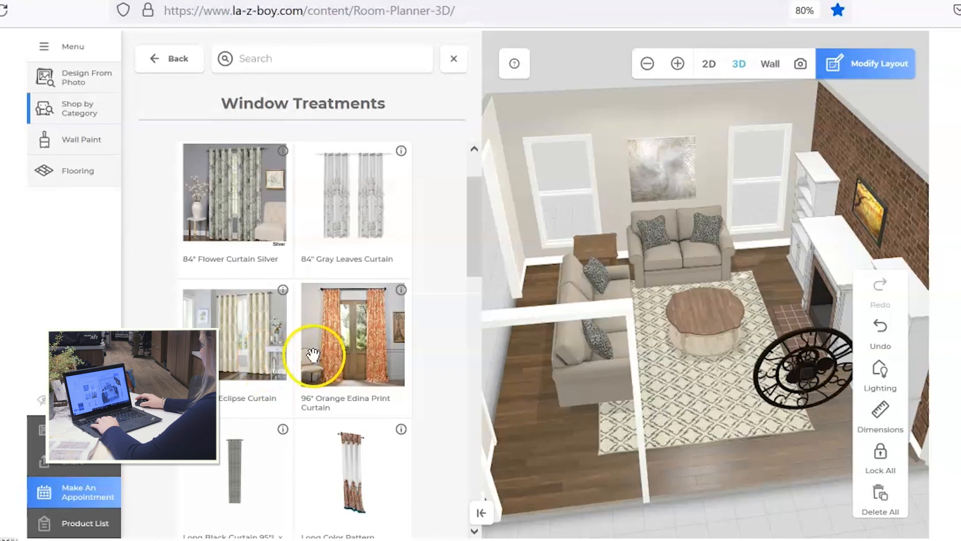
{"action": "scroll", "scroll_direction": "down", "scroll_amount": 3}
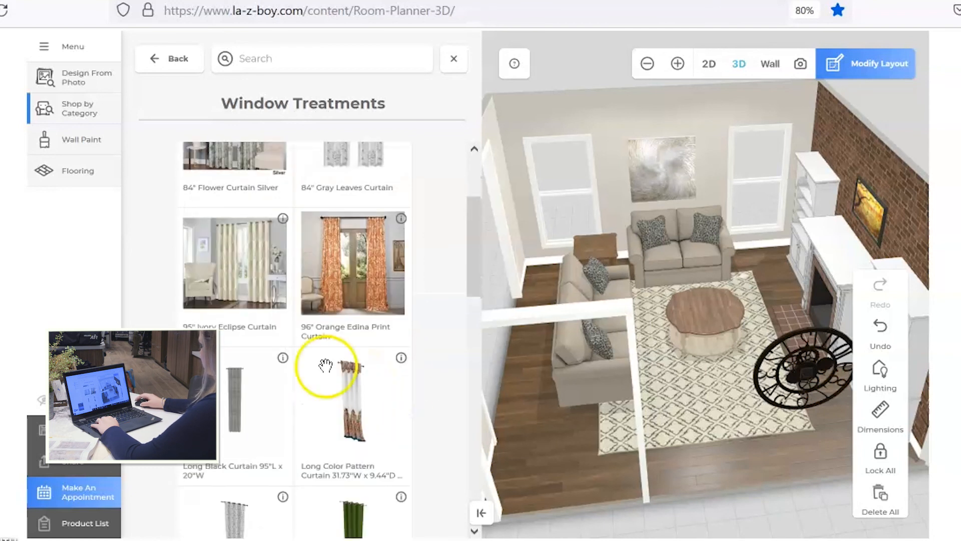
{"action": "scroll", "scroll_direction": "down", "scroll_amount": 3}
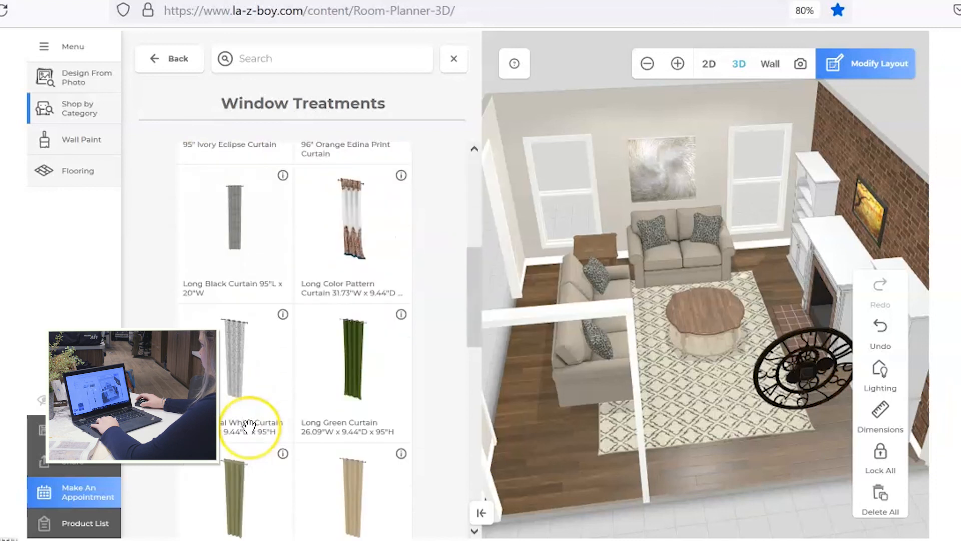
{"action": "scroll", "scroll_direction": "down", "scroll_amount": 3}
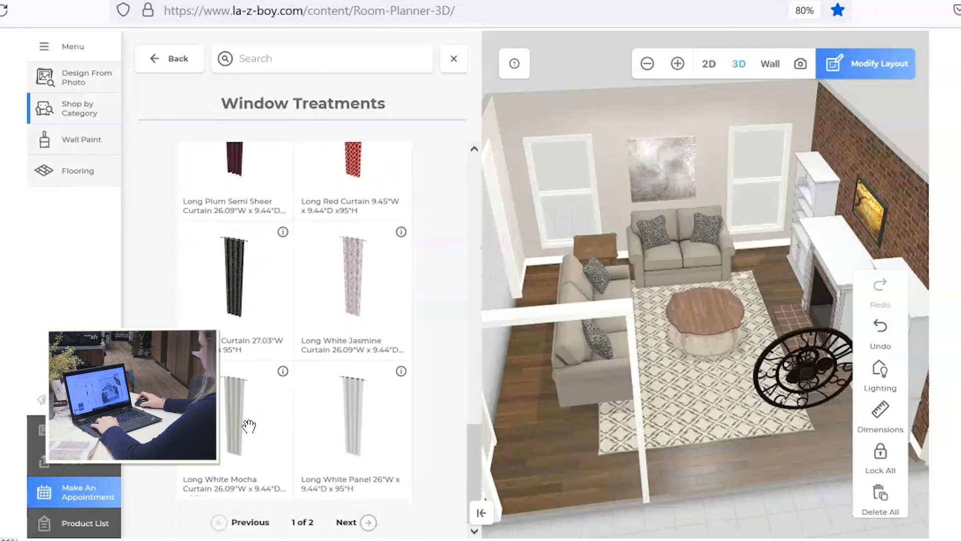
Step: Hang long white curtains on the left and right windows behind the loveseat and check them around the room
{"action": "left_click", "coordinate": [352, 417]}
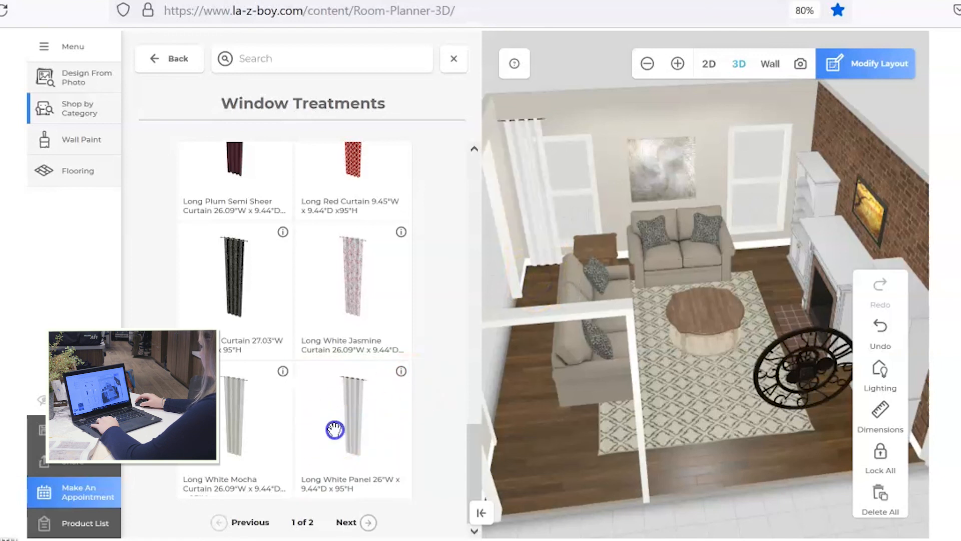
{"action": "left_click", "coordinate": [352, 416]}
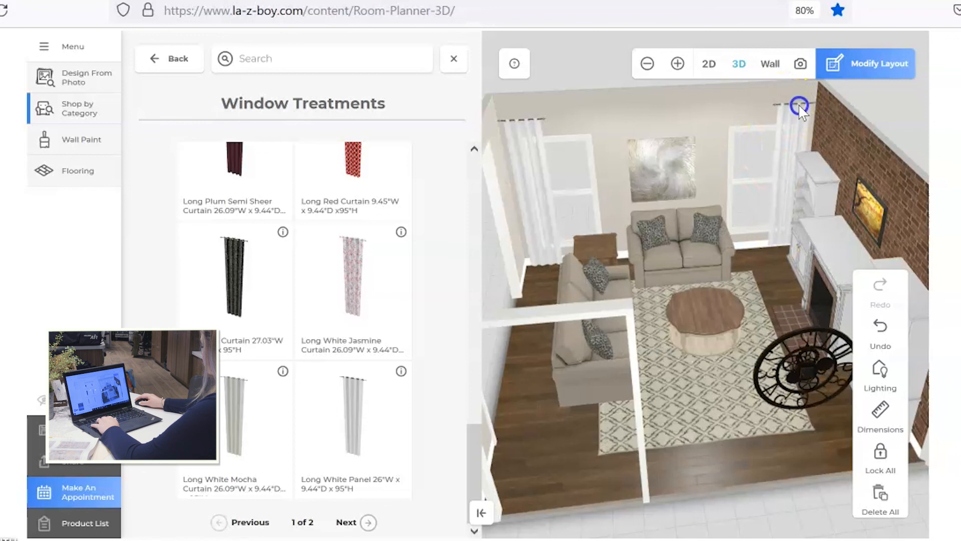
{"action": "left_click_drag", "start_coordinate": [800, 107], "coordinate": [771, 83]}
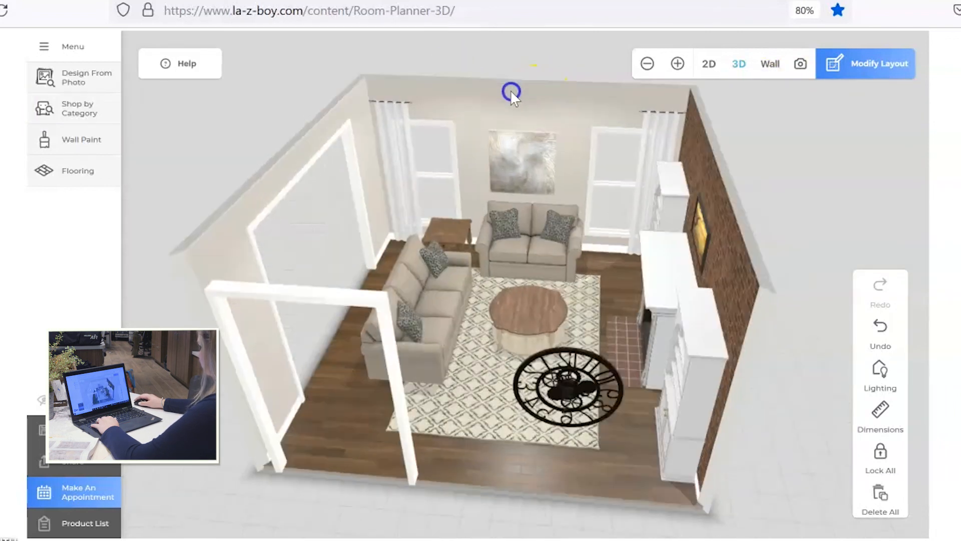
{"action": "left_click_drag", "start_coordinate": [512, 95], "coordinate": [283, 92]}
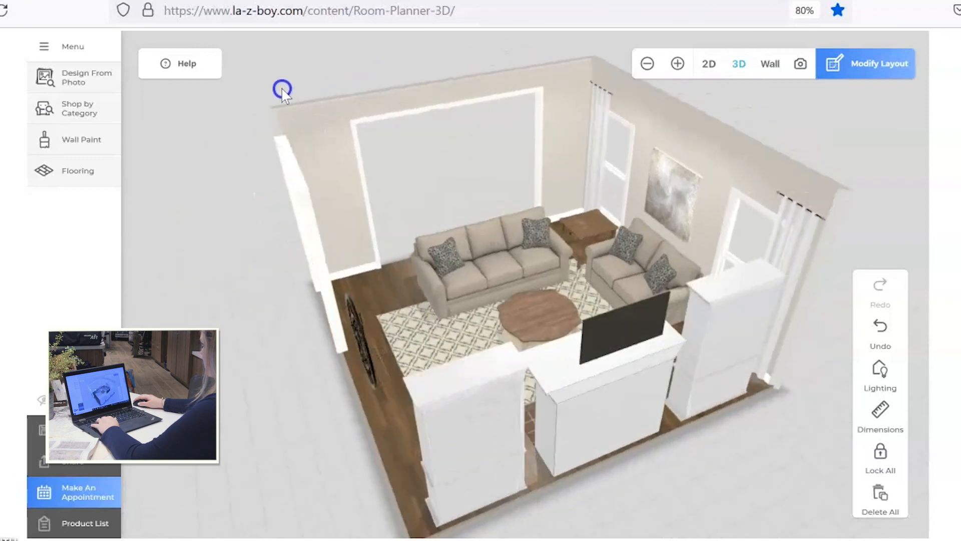
{"action": "left_click_drag", "start_coordinate": [283, 86], "coordinate": [656, 122]}
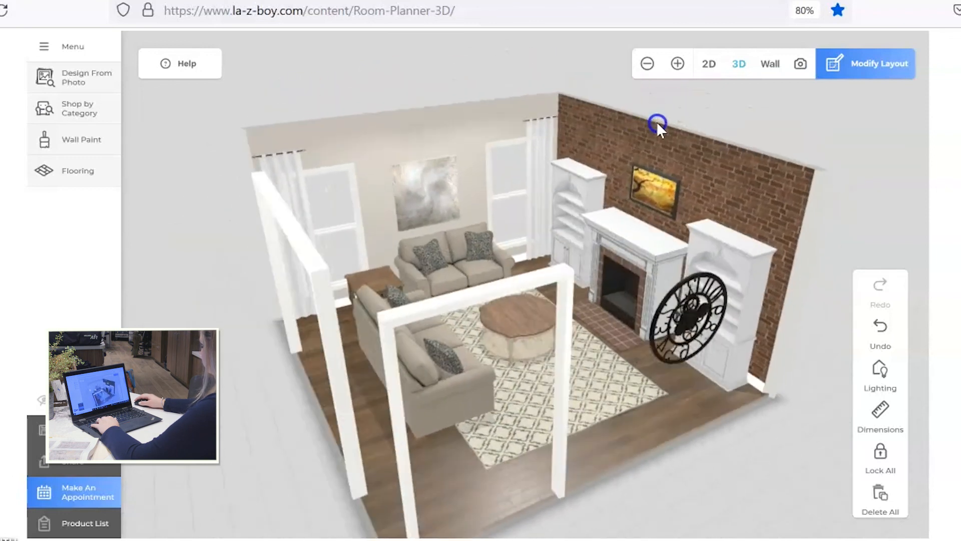
{"action": "left_click_drag", "start_coordinate": [658, 122], "coordinate": [829, 135]}
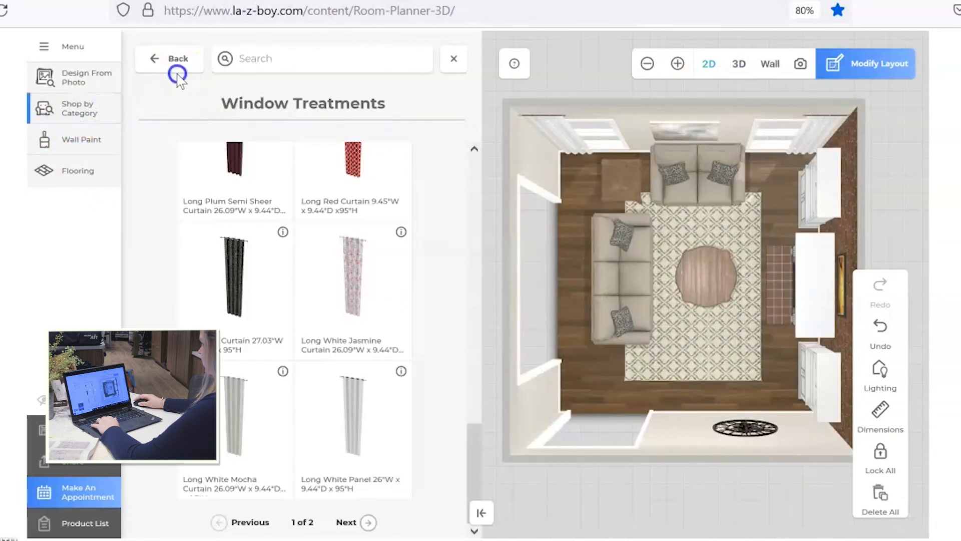
Step: Set a table lamp on the end table beside the loveseat, then bring up the Table Decor collection
{"action": "left_click", "coordinate": [177, 58]}
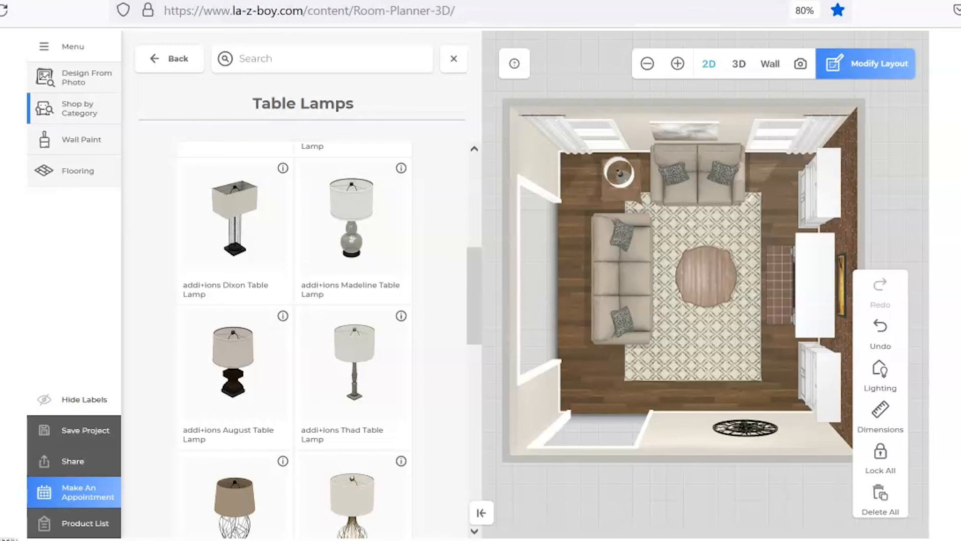
{"action": "left_click", "coordinate": [621, 173]}
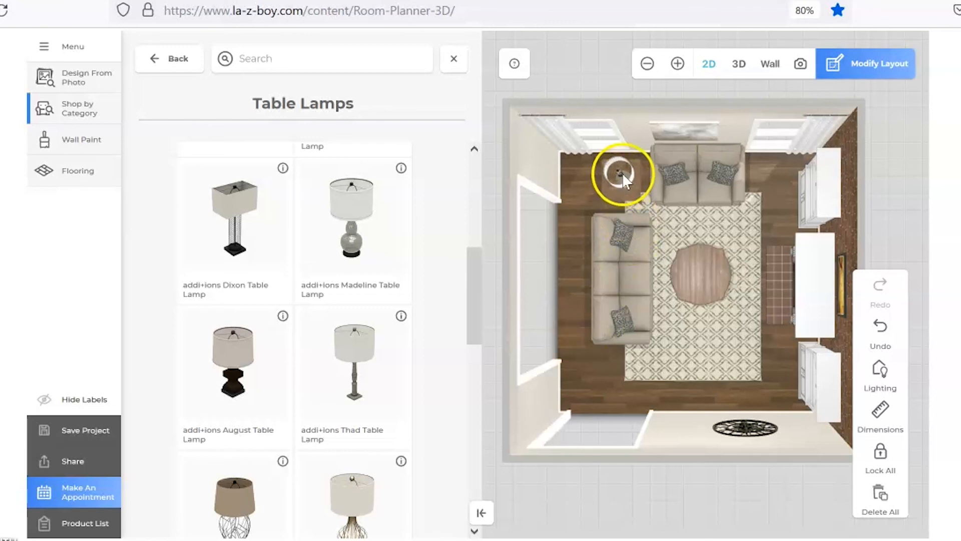
{"action": "left_click", "coordinate": [169, 58]}
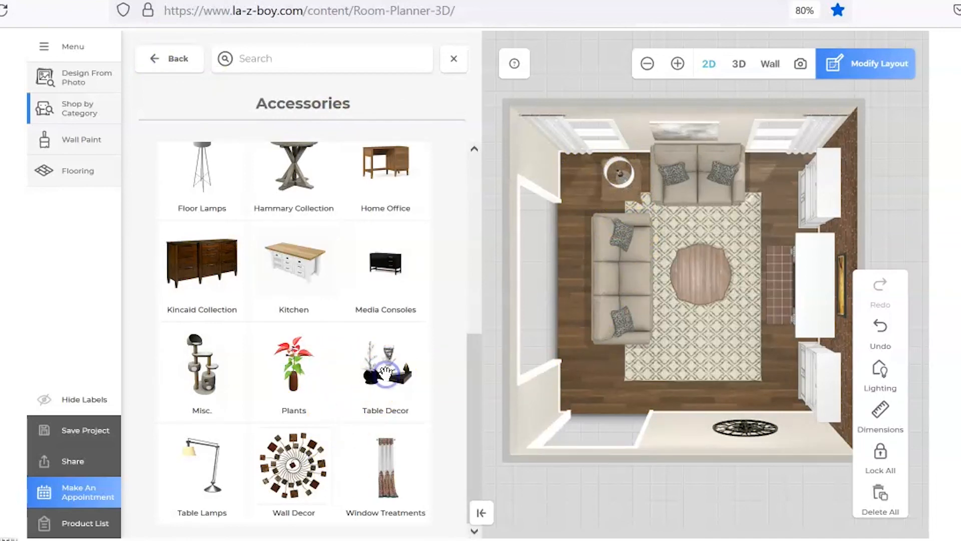
{"action": "left_click", "coordinate": [384, 368]}
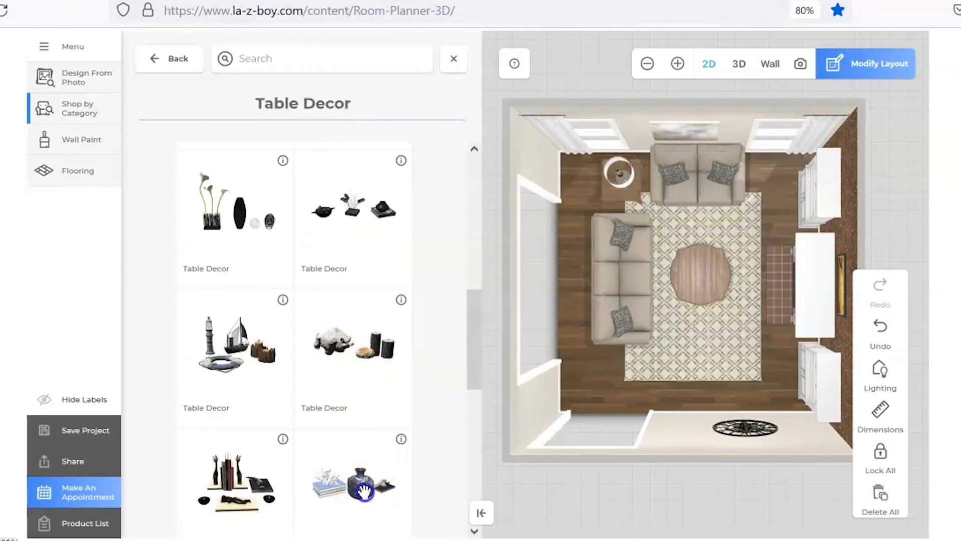